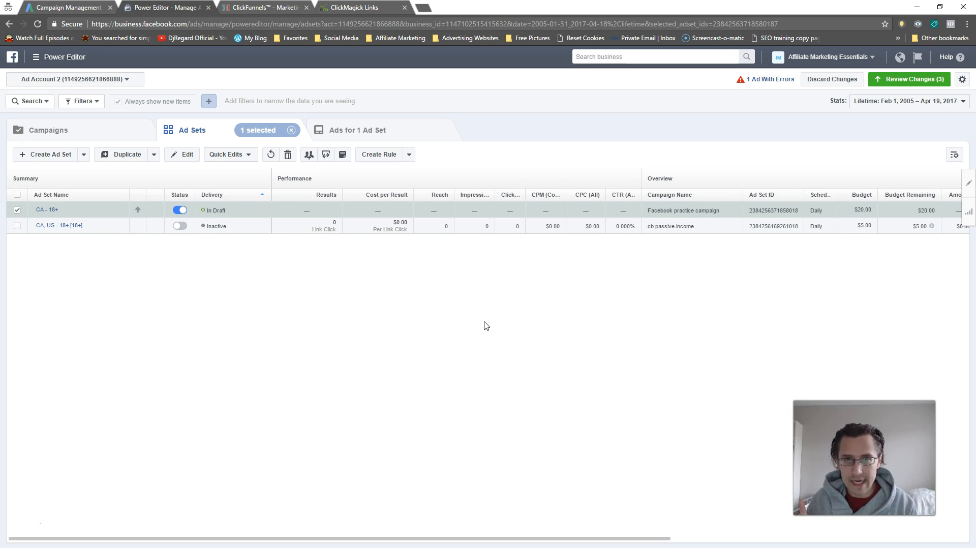
pyautogui.moveTo(74, 69)
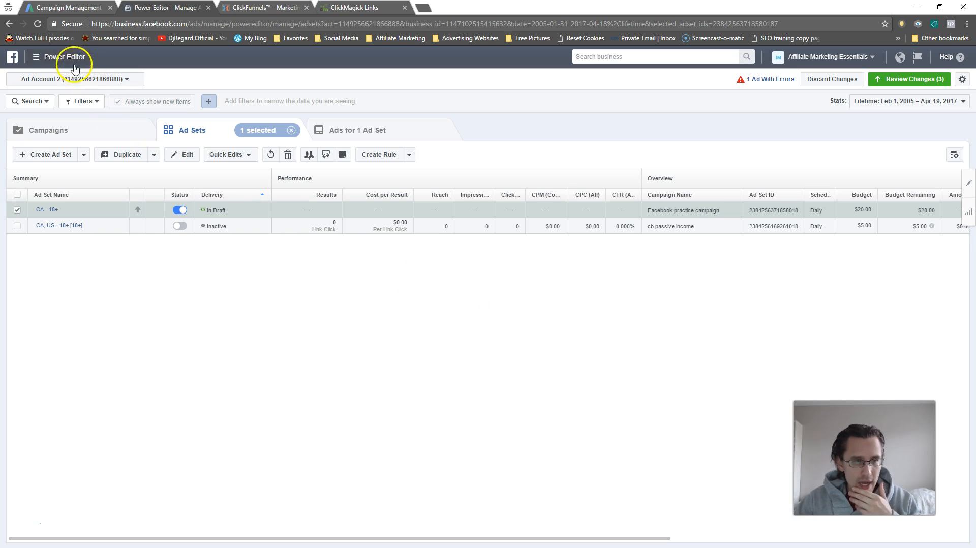
# Open the Power Editor menu and expand All Tools to show every section.
pyautogui.click(36, 57)
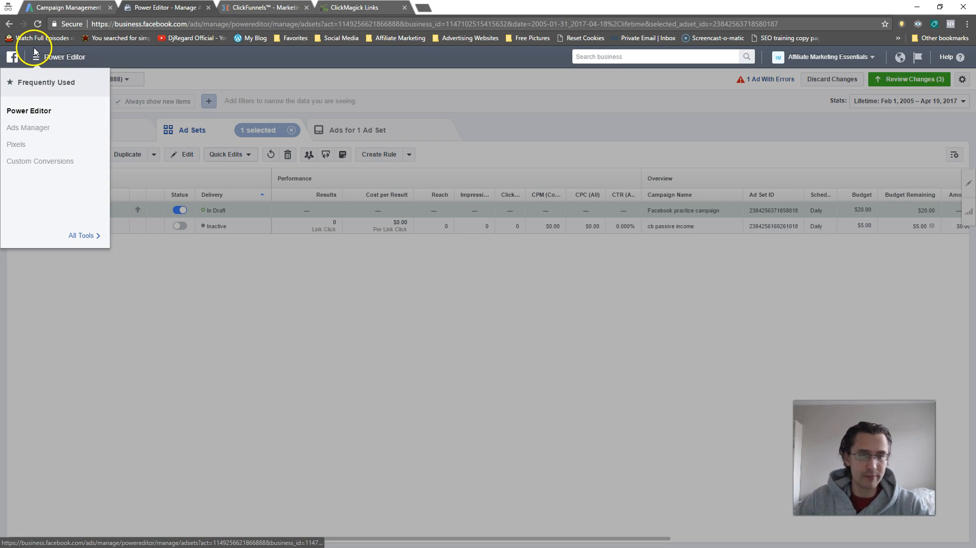
pyautogui.click(81, 235)
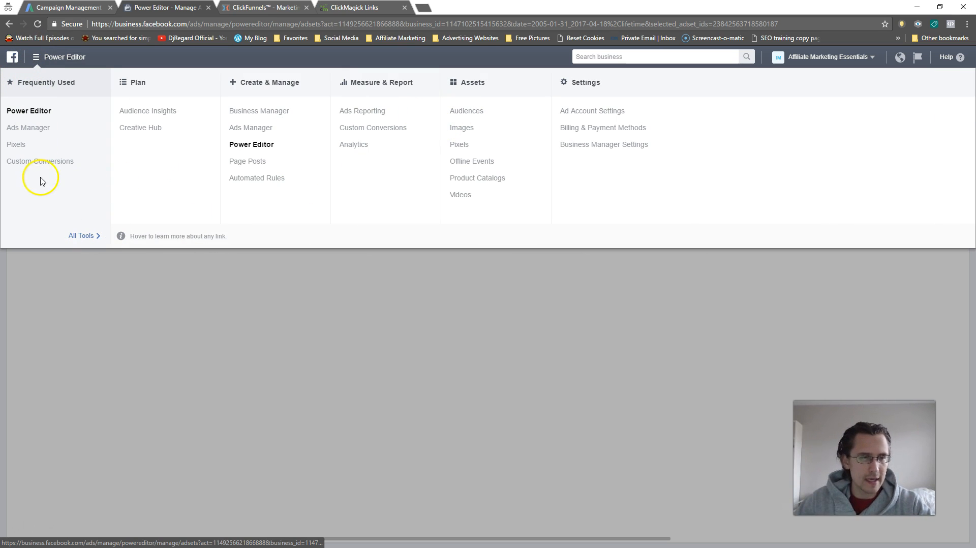
# In Audiences, start a Custom Audience, view Customer File, then go back to the source options.
pyautogui.click(465, 111)
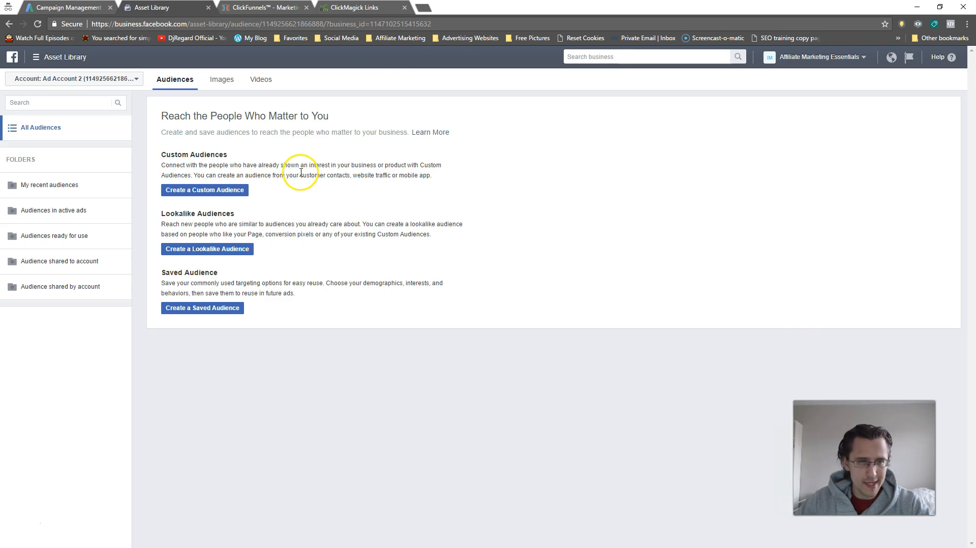
pyautogui.moveTo(202, 252)
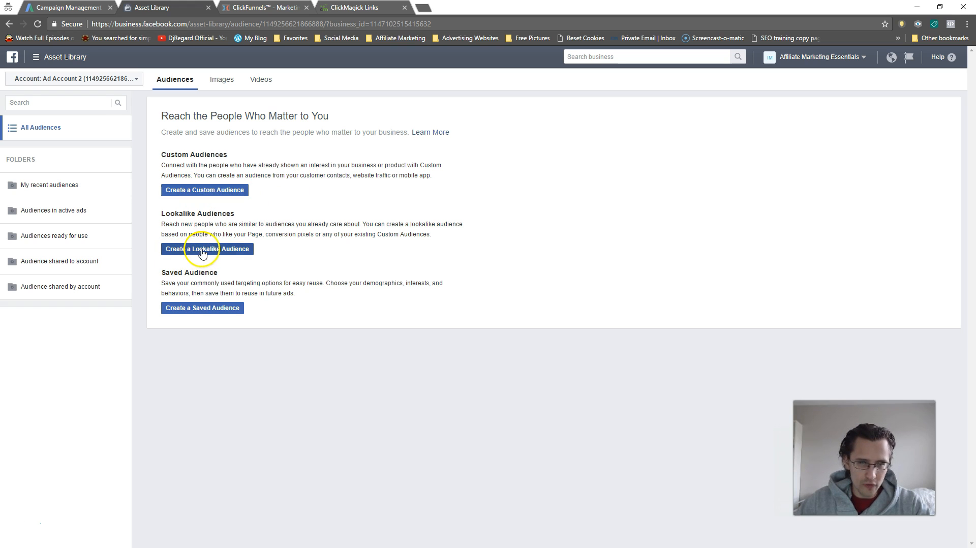
pyautogui.moveTo(203, 196)
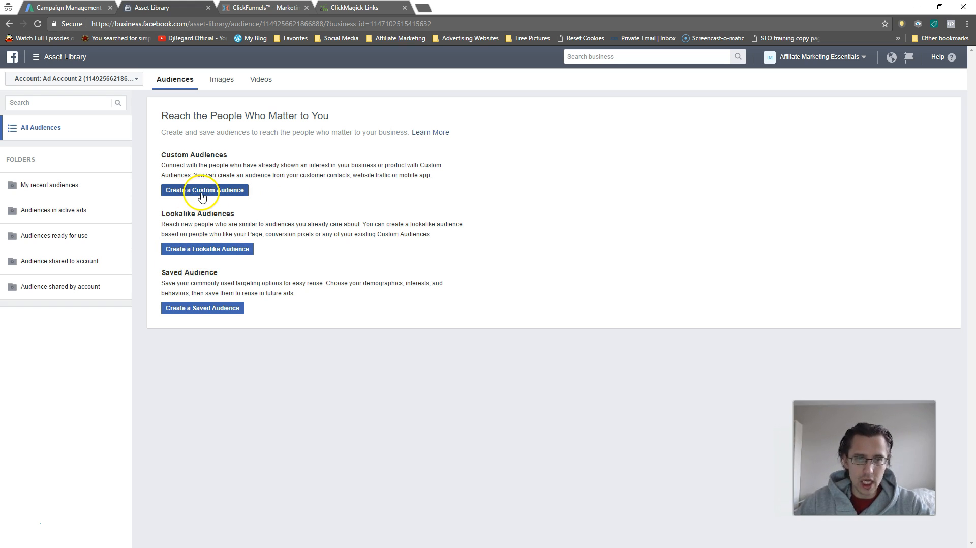
pyautogui.click(204, 190)
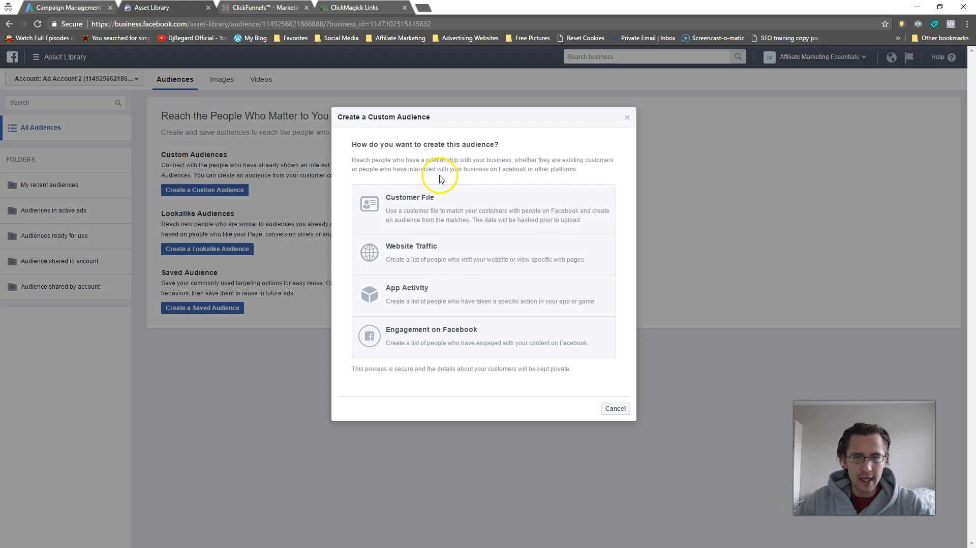
pyautogui.moveTo(384, 233)
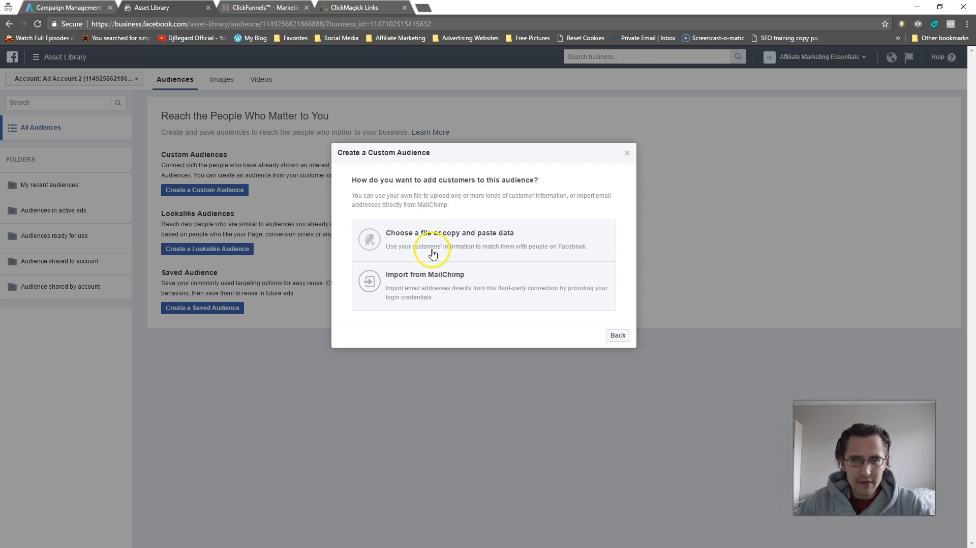
pyautogui.moveTo(459, 241)
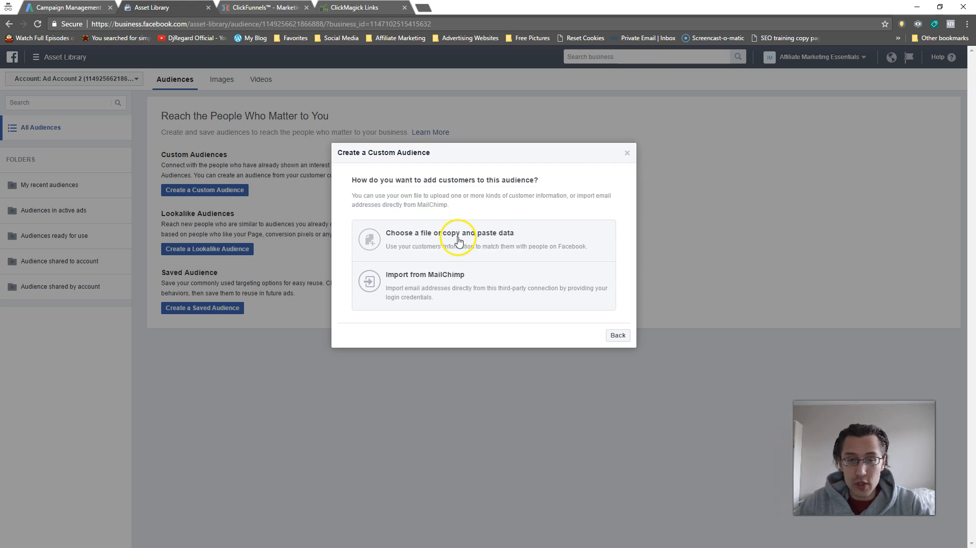
pyautogui.moveTo(457, 293)
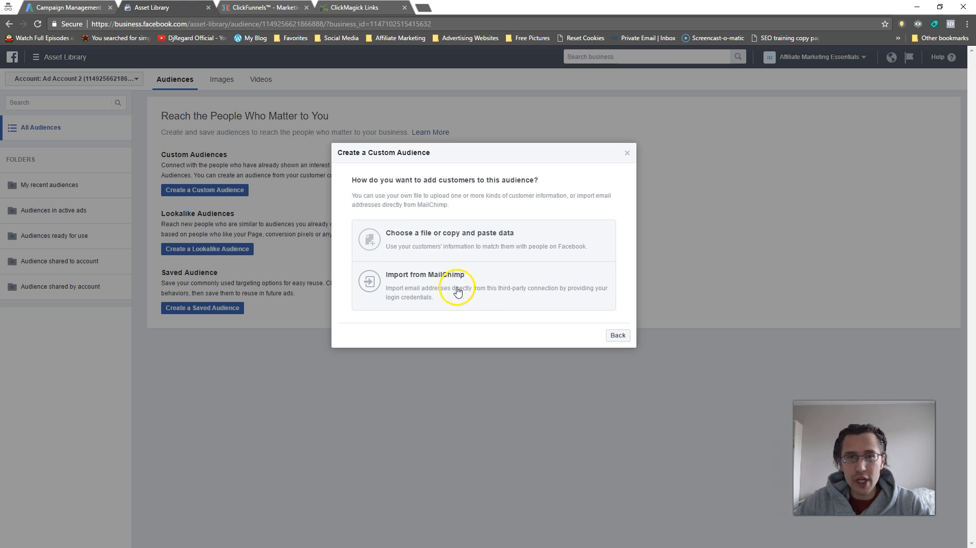
pyautogui.moveTo(446, 297)
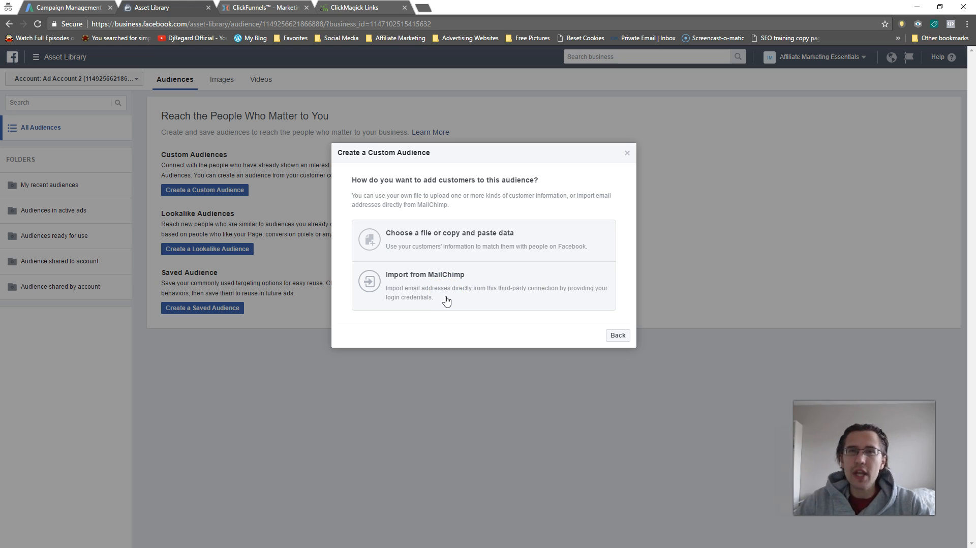
pyautogui.moveTo(446, 288)
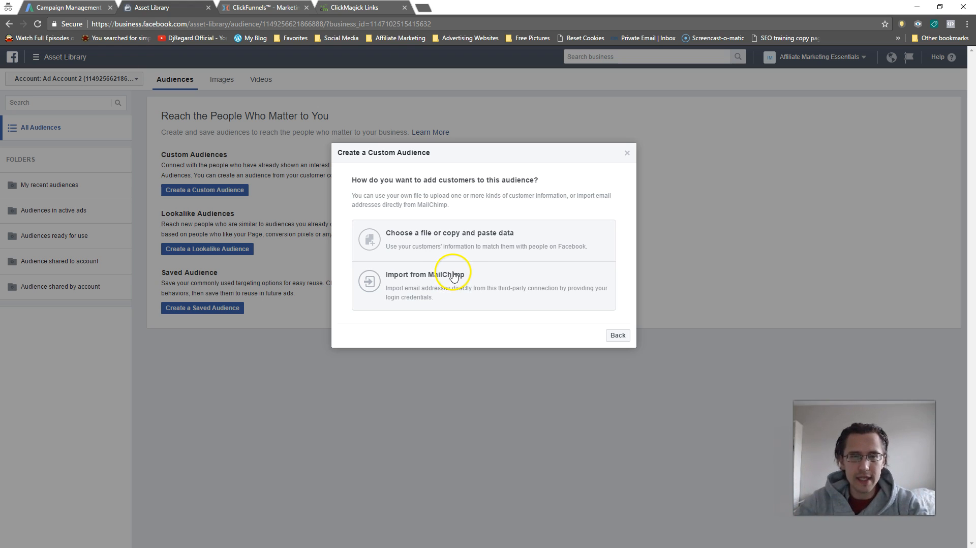
pyautogui.moveTo(454, 279)
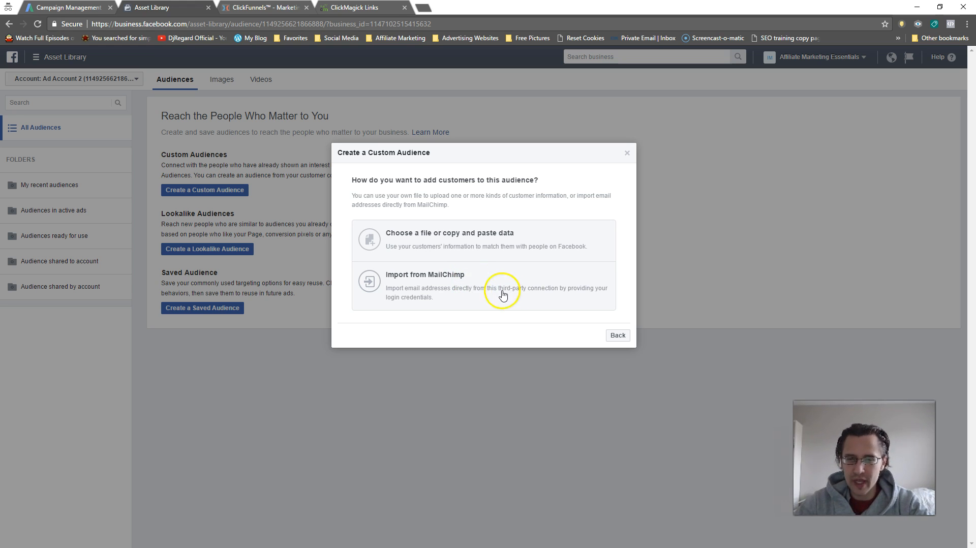
pyautogui.click(616, 335)
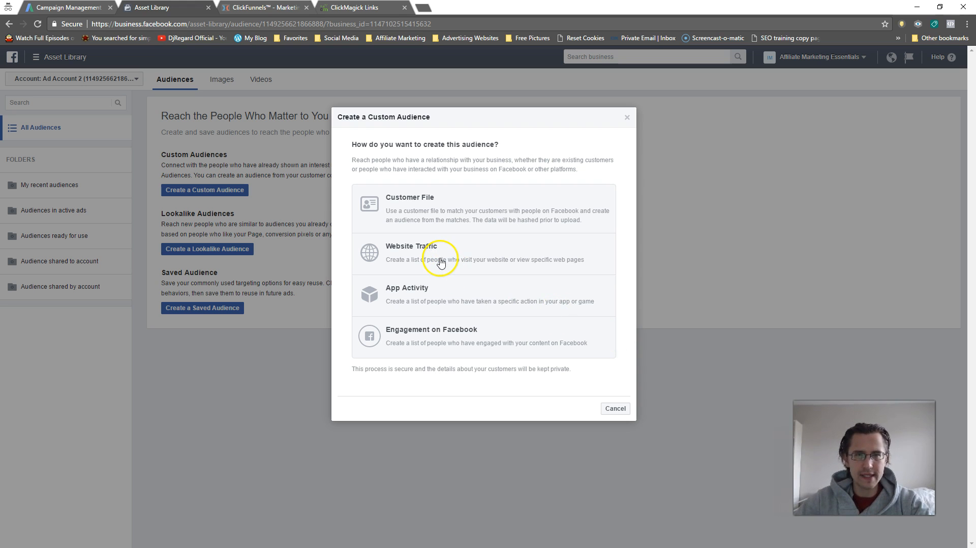
# Choose Website Traffic as the audience source, giving a 30-day all-visitors form.
pyautogui.click(615, 409)
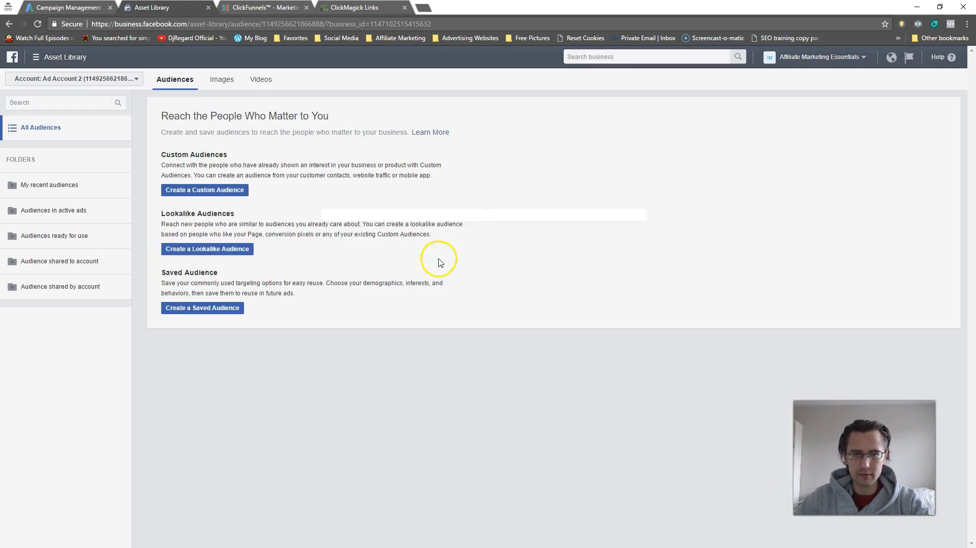
pyautogui.click(204, 190)
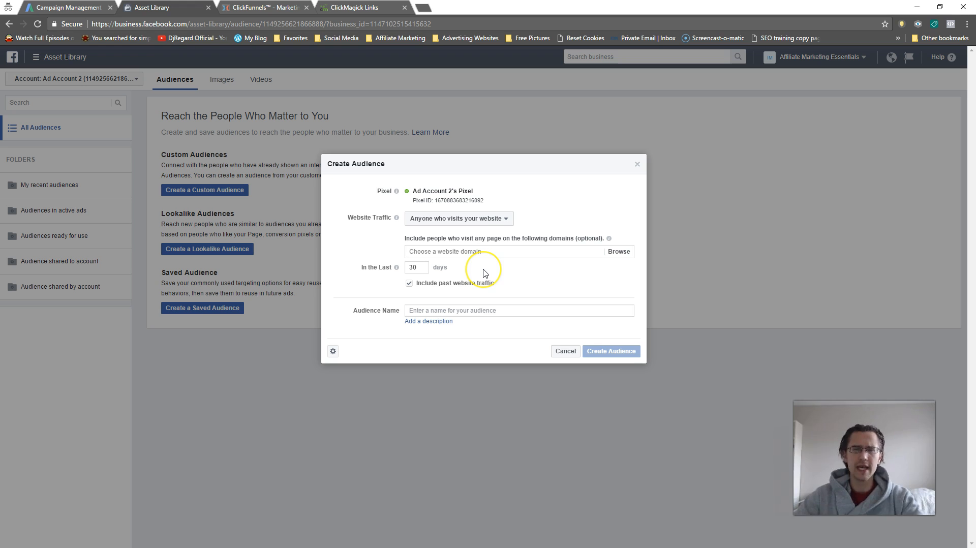
pyautogui.moveTo(485, 270)
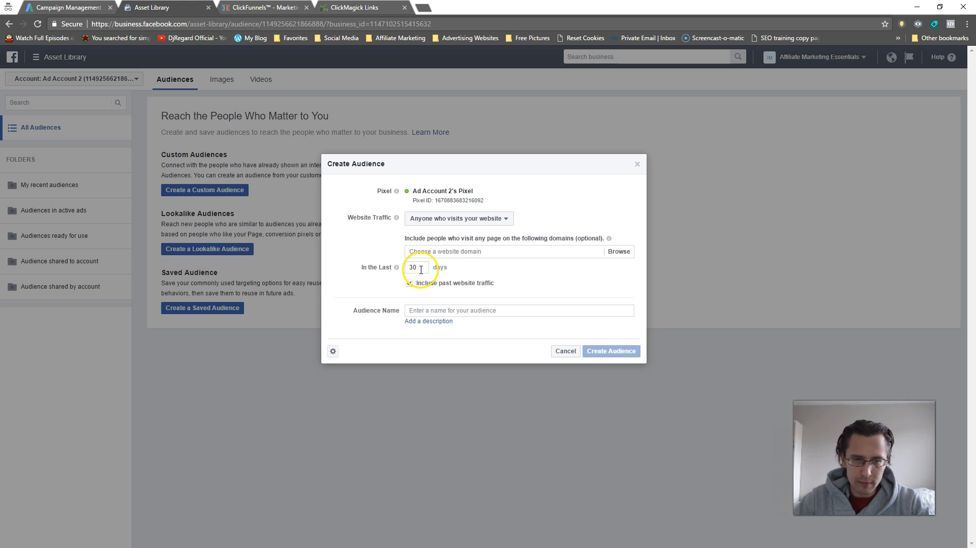
pyautogui.moveTo(453, 199)
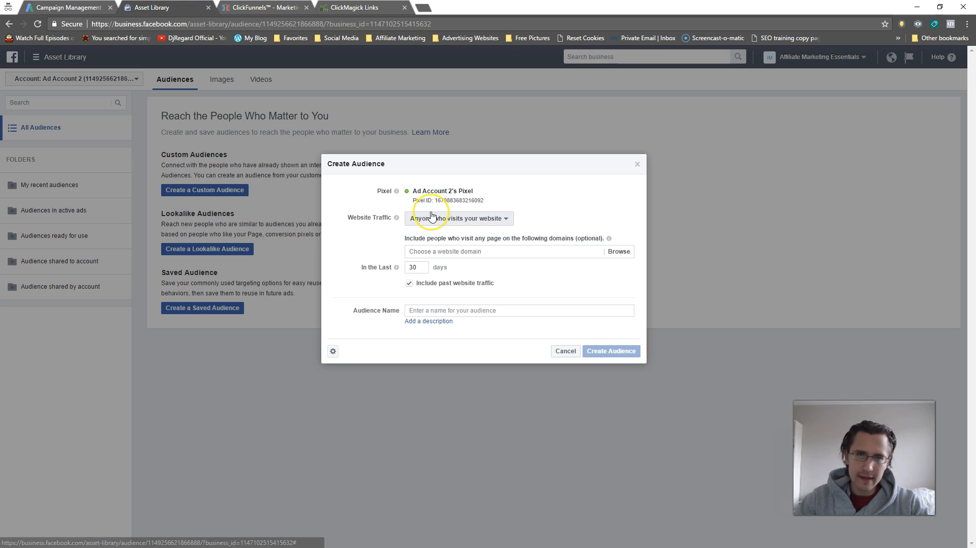
pyautogui.moveTo(430, 215)
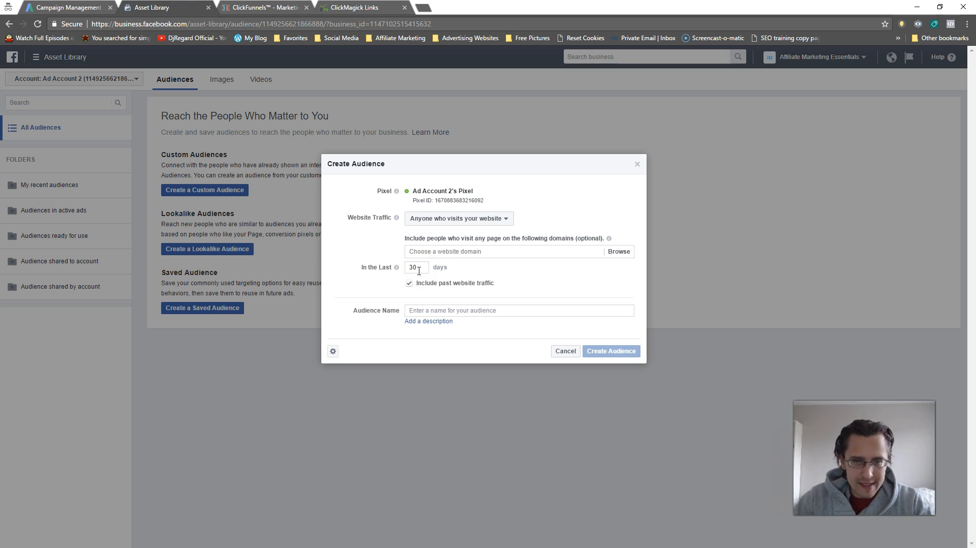
pyautogui.moveTo(421, 265)
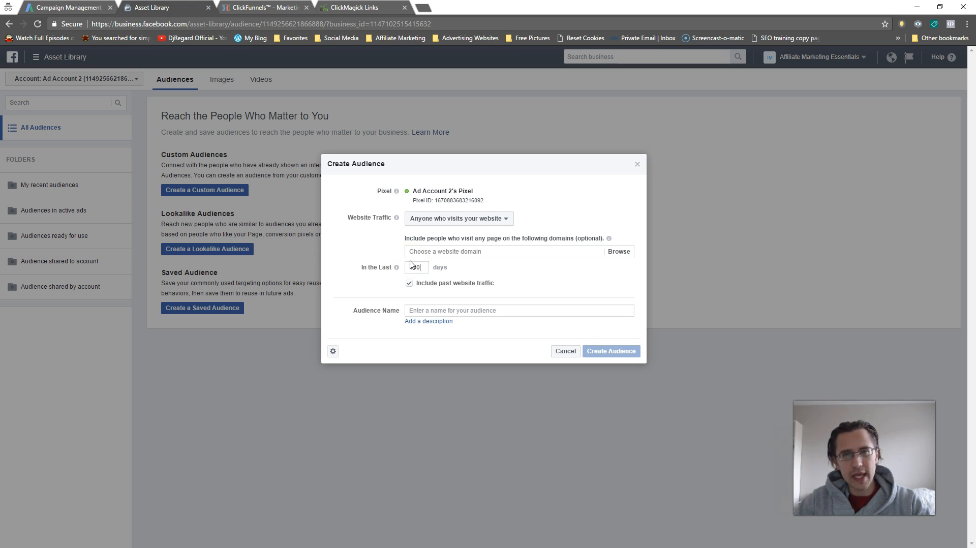
# Set the visitor lookback window to 180 days.
pyautogui.write('180')
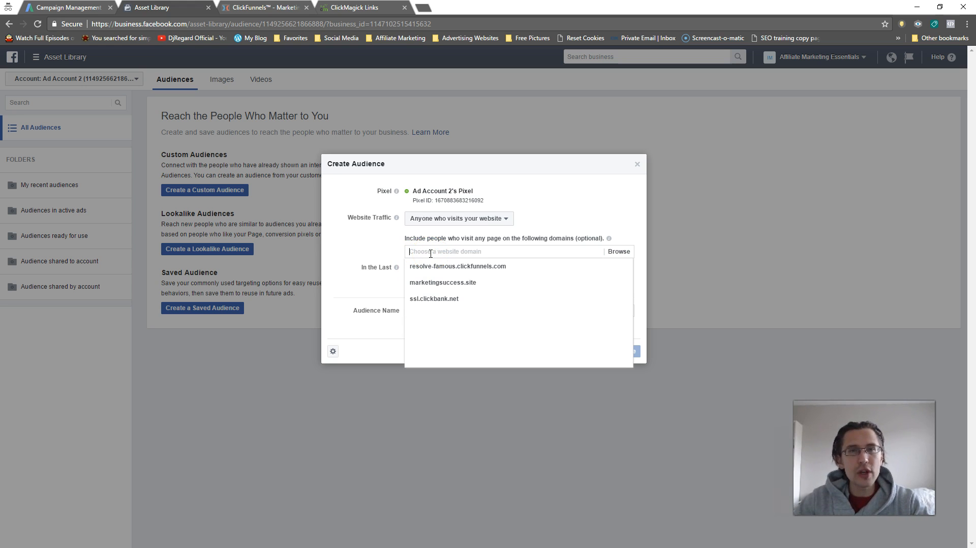
pyautogui.moveTo(391, 249)
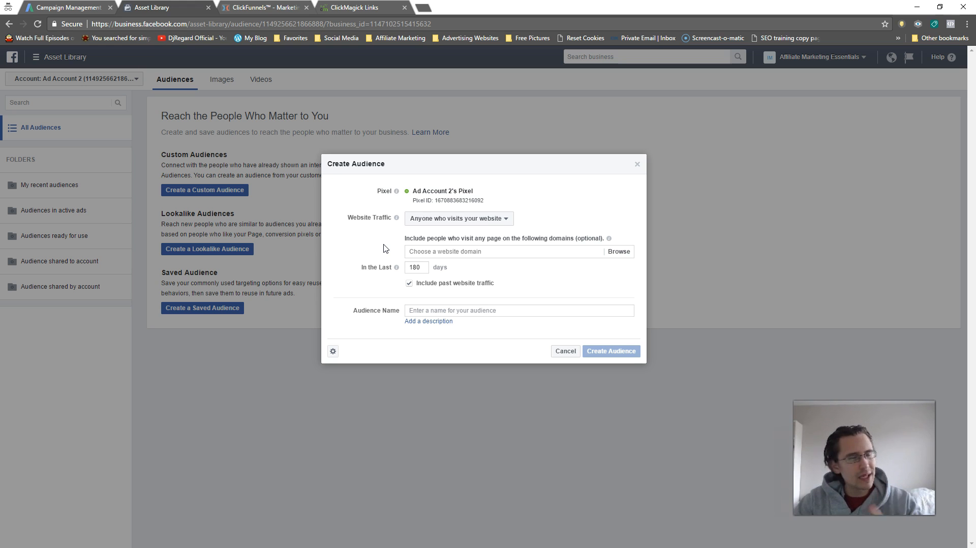
pyautogui.moveTo(380, 243)
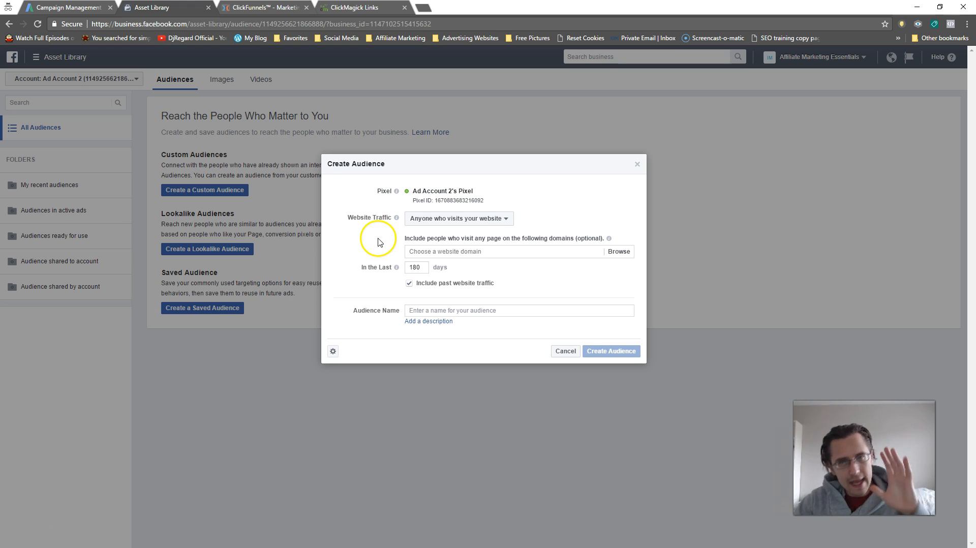
pyautogui.moveTo(444, 239)
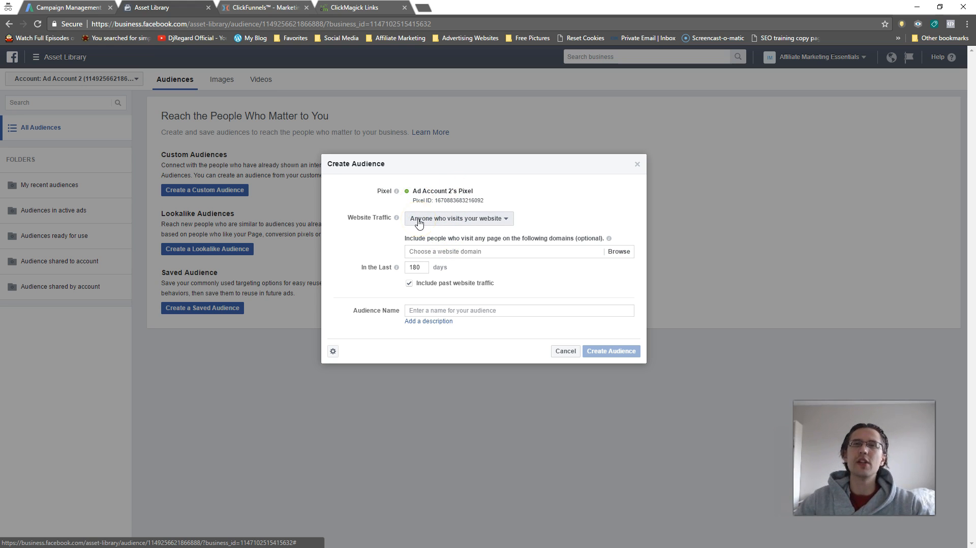
# Confirm in ClickMagick that the cb passive income link uses marketingsuccess.site.
pyautogui.click(355, 6)
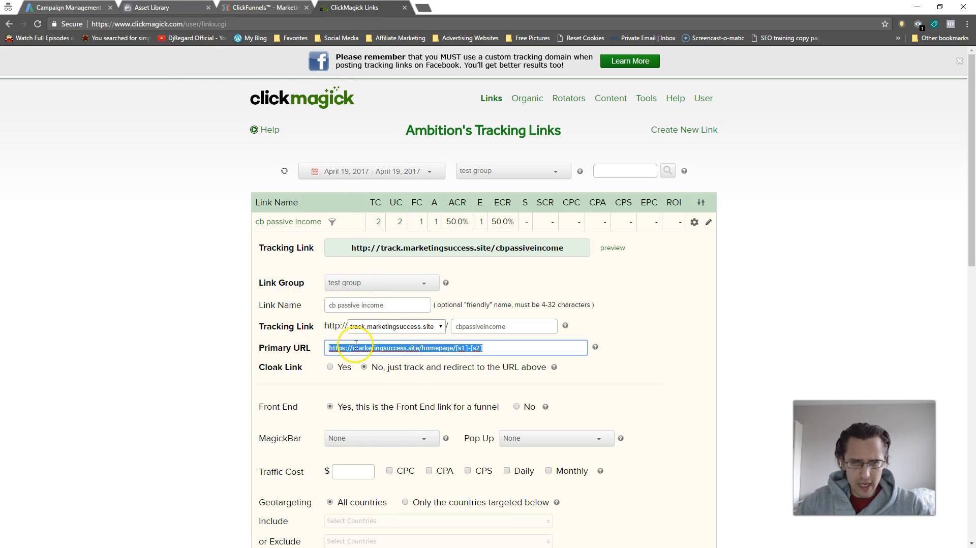
pyautogui.moveTo(430, 347)
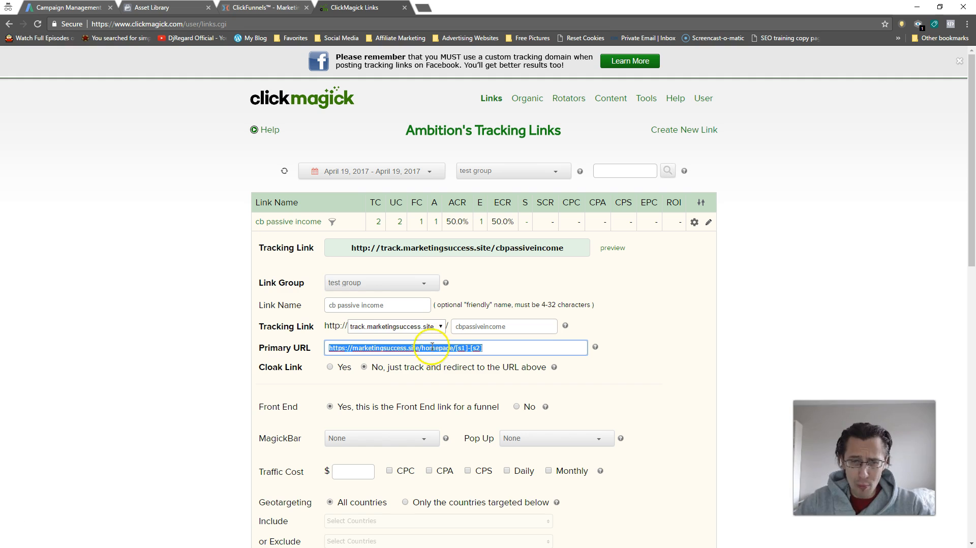
pyautogui.click(156, 7)
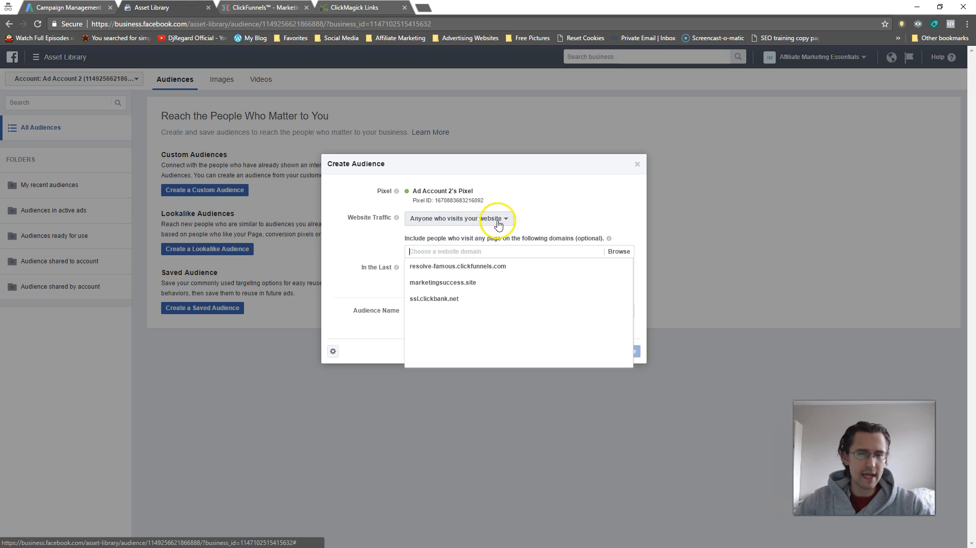
pyautogui.moveTo(444, 251)
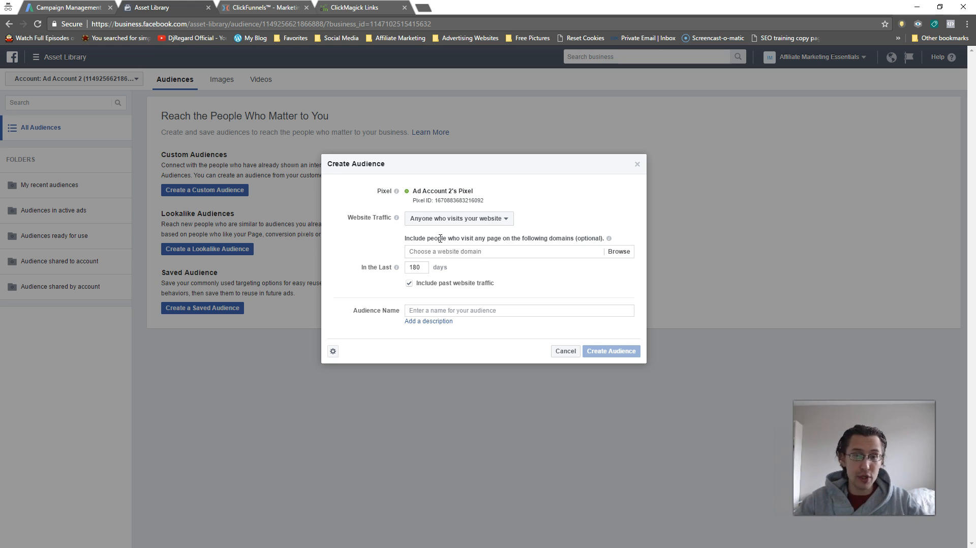
# Drop the marketingsuccess.site domain and switch to a custom combination with a URL-contains condition.
pyautogui.write('marketingsuccess.site')
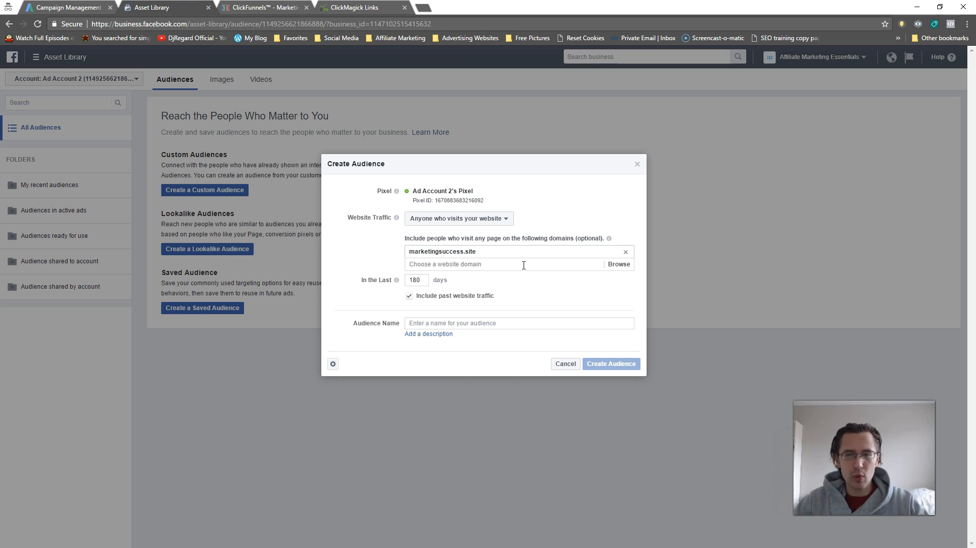
pyautogui.click(625, 252)
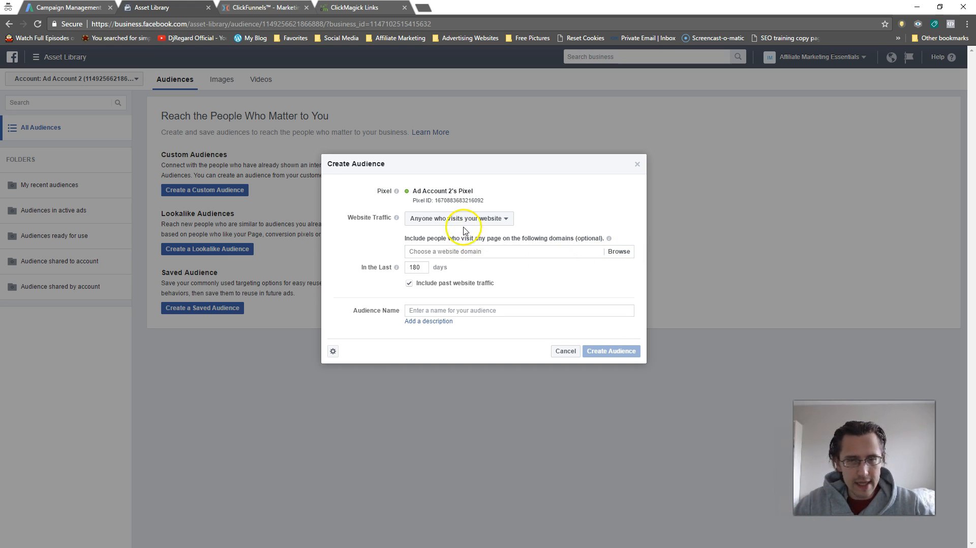
pyautogui.click(457, 218)
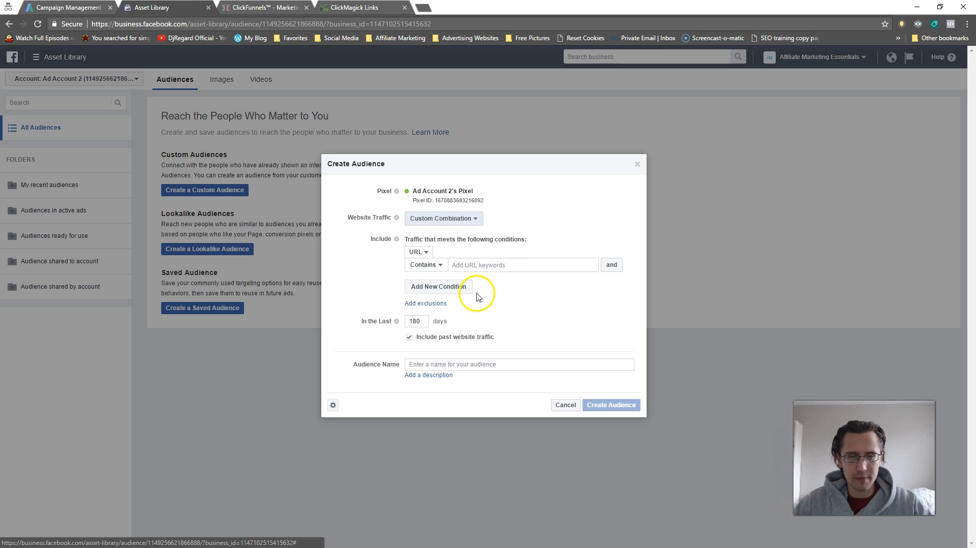
pyautogui.moveTo(412, 279)
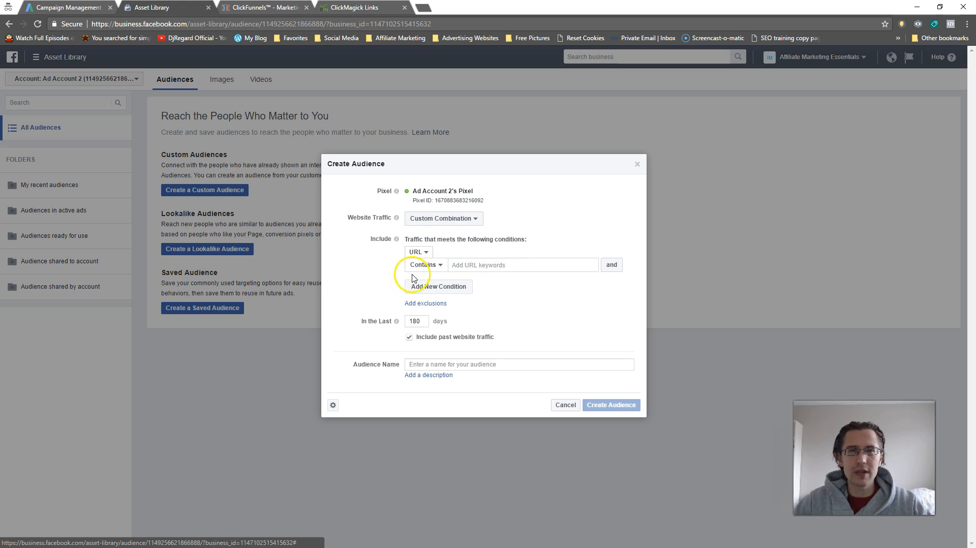
pyautogui.click(523, 264)
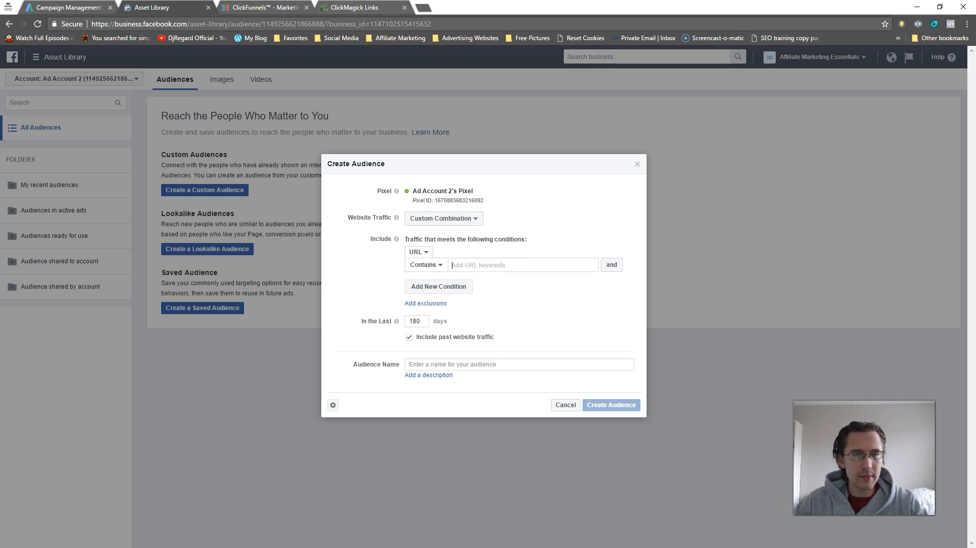
pyautogui.click(355, 7)
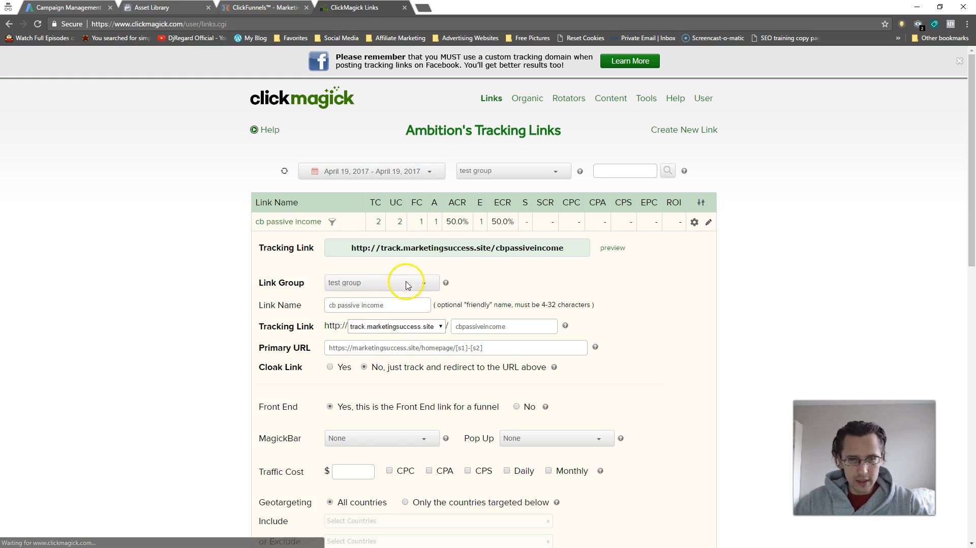
pyautogui.click(150, 6)
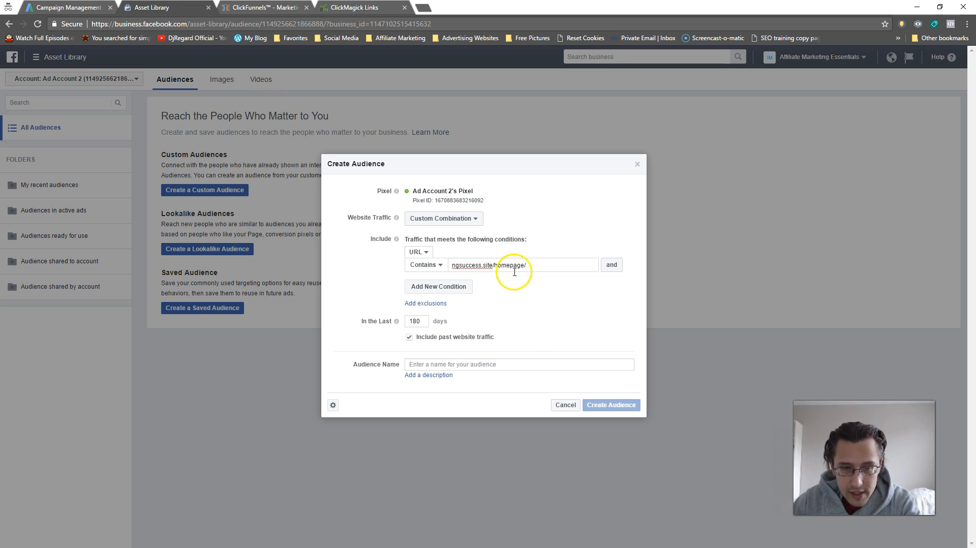
# Add marketingsuccess.site/homepage as a URL-contains keyword.
pyautogui.write('https://marketingsuccess.si')
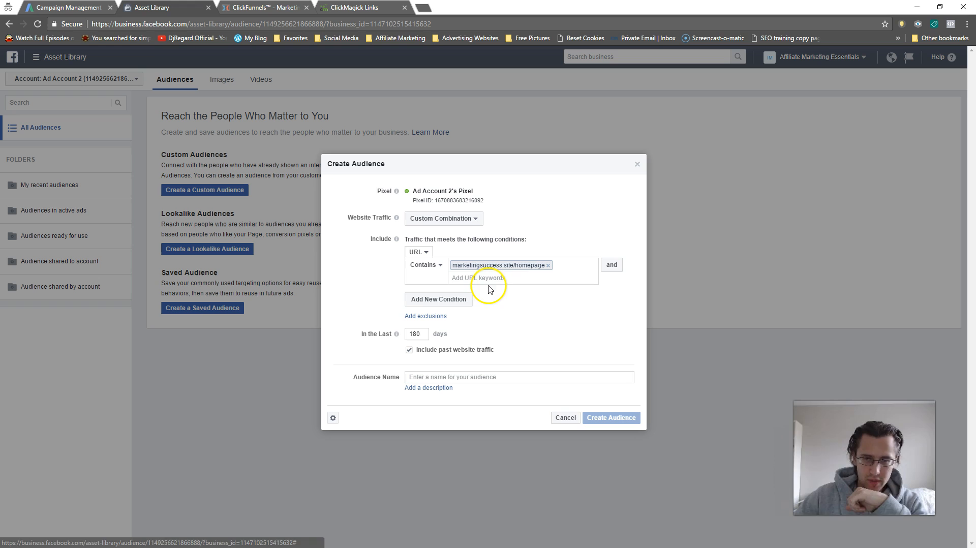
pyautogui.moveTo(517, 263)
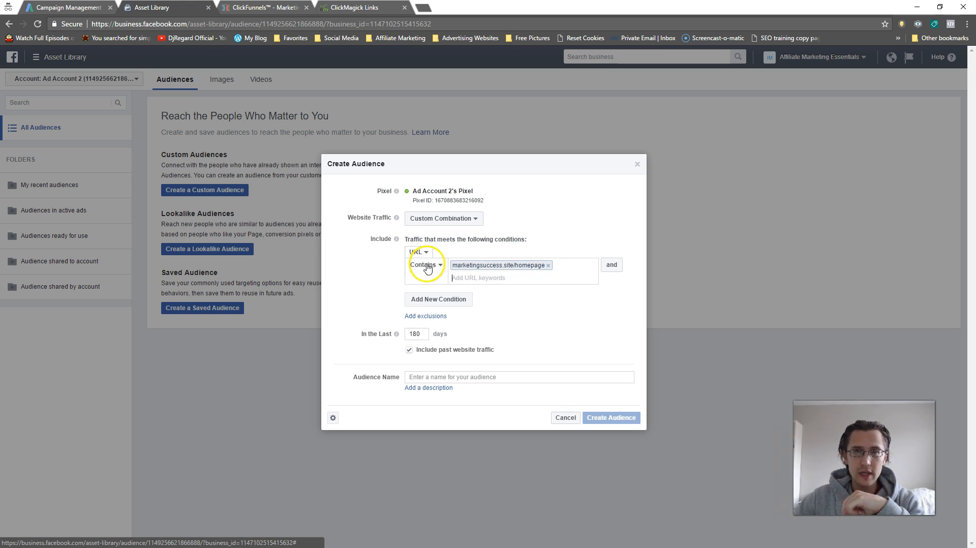
pyautogui.moveTo(488, 269)
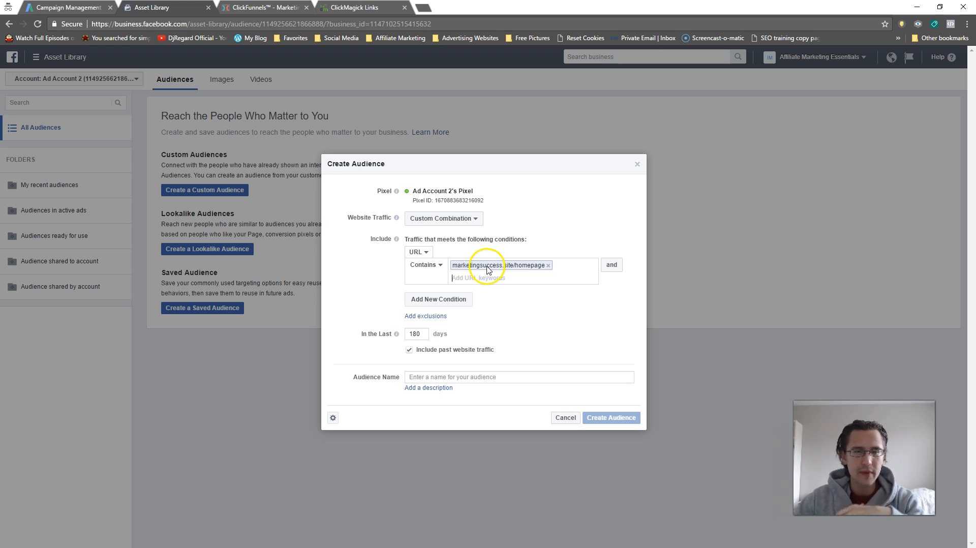
pyautogui.moveTo(433, 315)
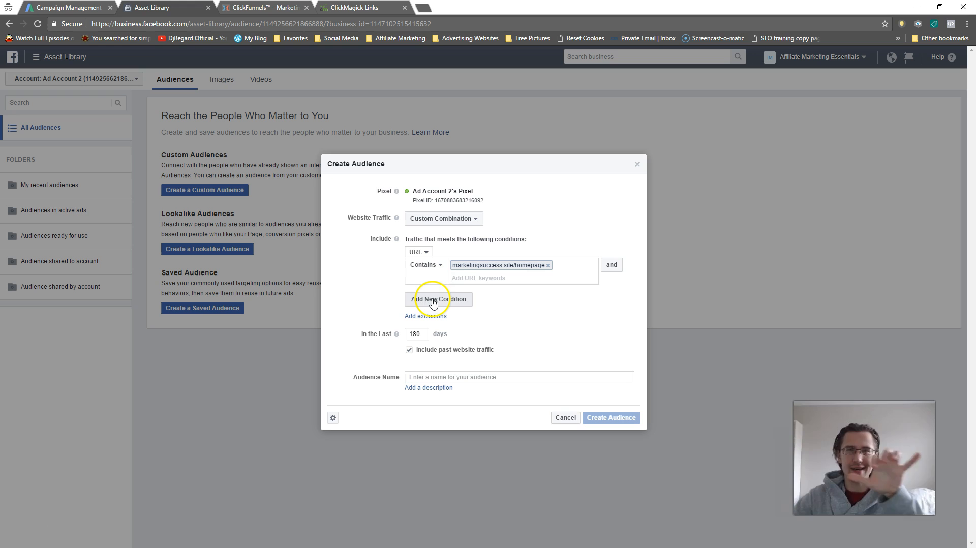
pyautogui.moveTo(445, 287)
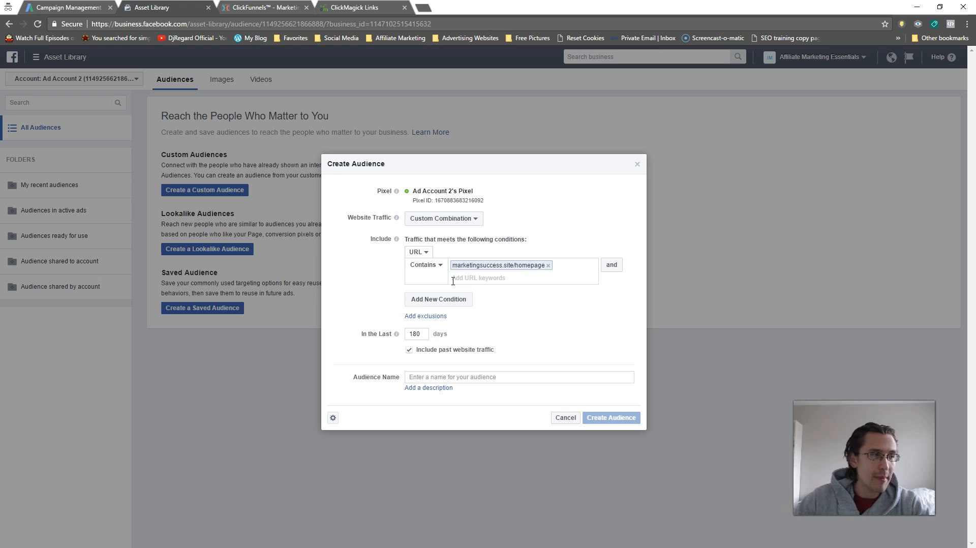
pyautogui.moveTo(515, 198)
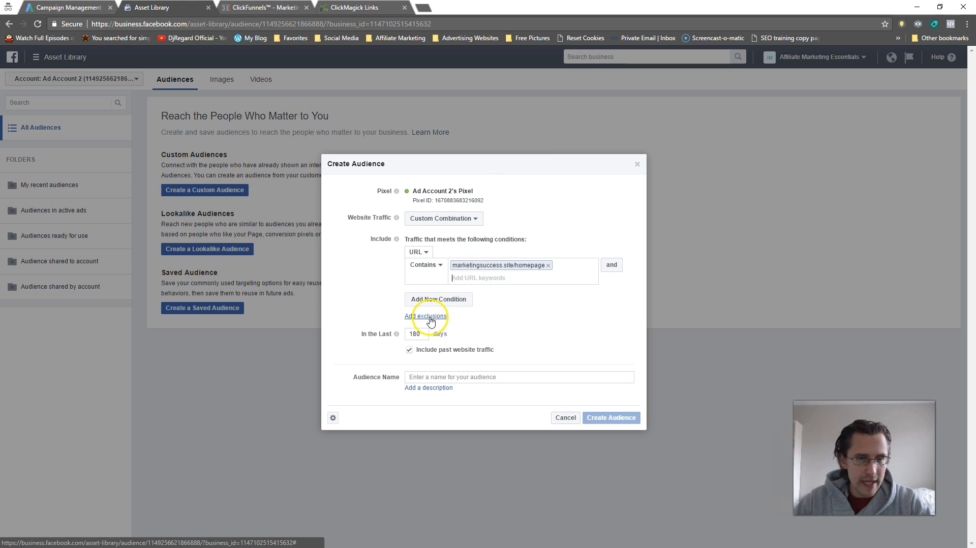
pyautogui.click(443, 218)
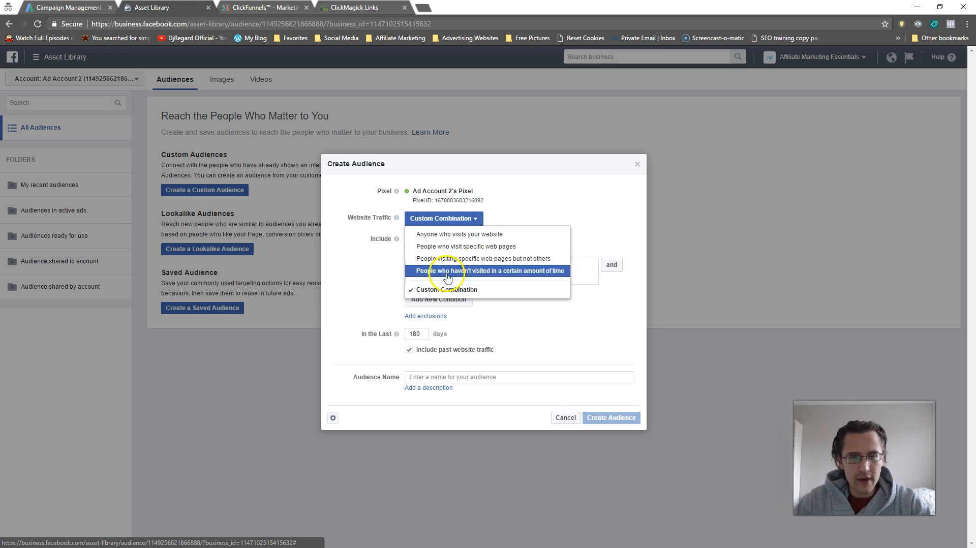
pyautogui.moveTo(498, 246)
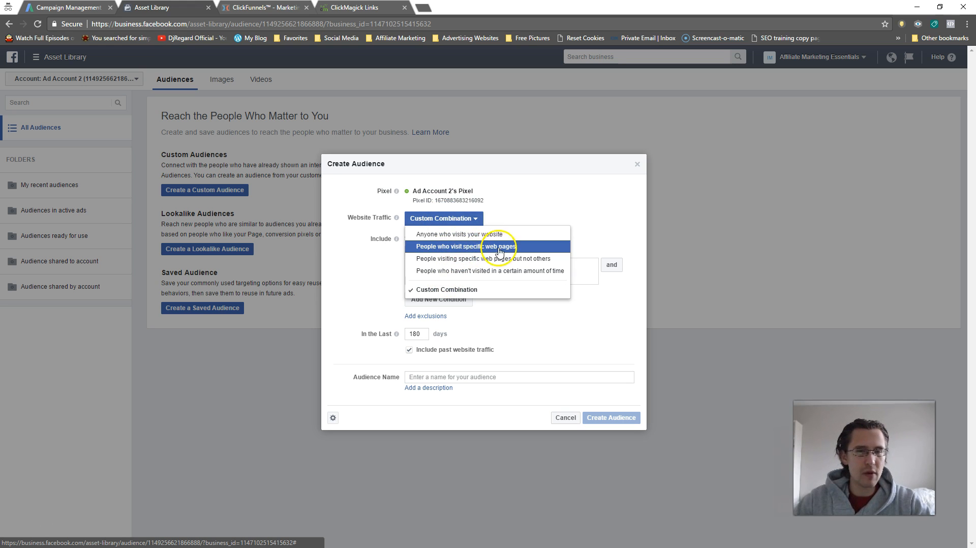
pyautogui.moveTo(504, 259)
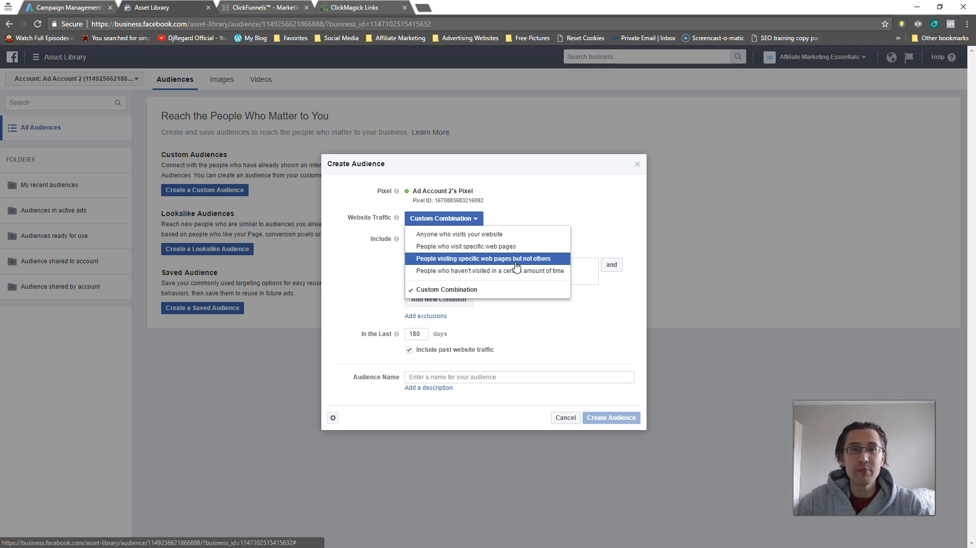
pyautogui.moveTo(505, 258)
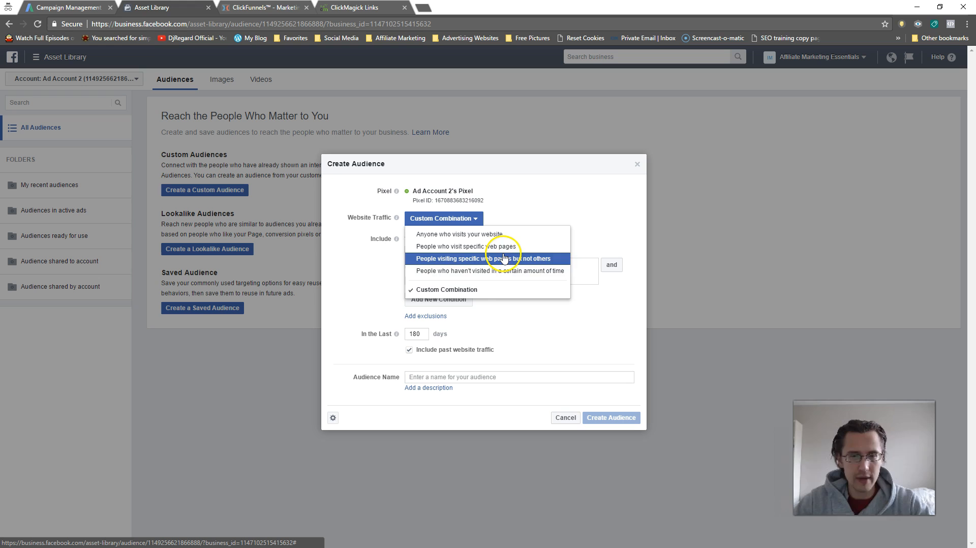
pyautogui.moveTo(555, 271)
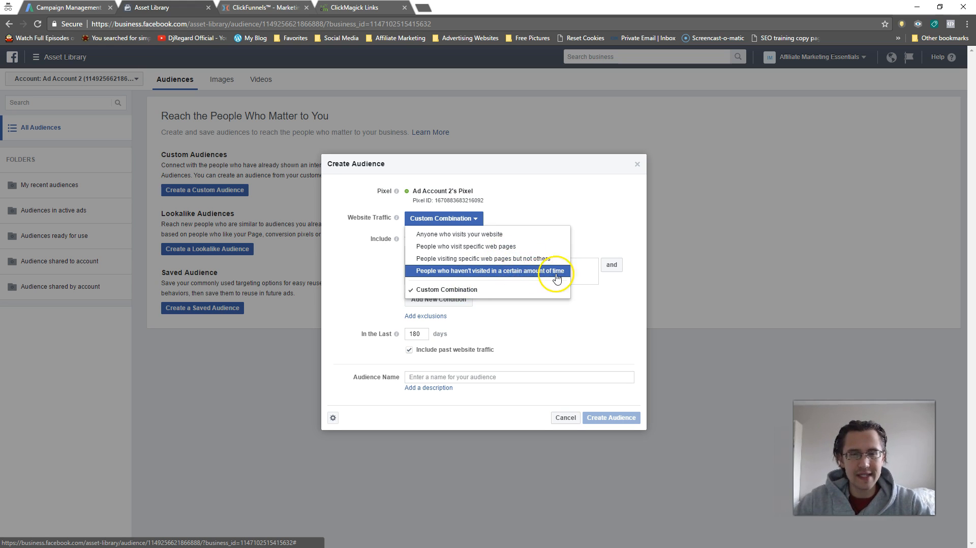
pyautogui.moveTo(532, 203)
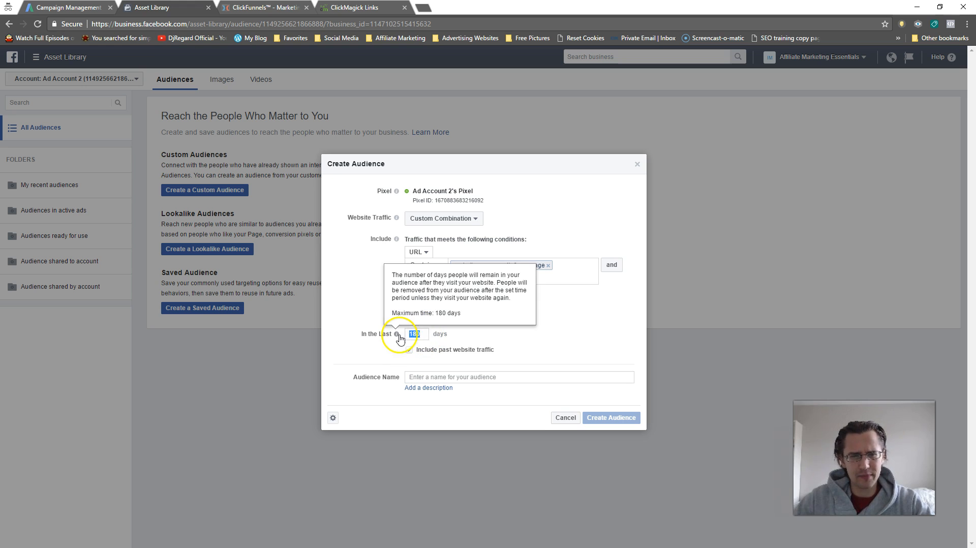
# Replace the 180-day lookback value with 90 days.
pyautogui.click(409, 349)
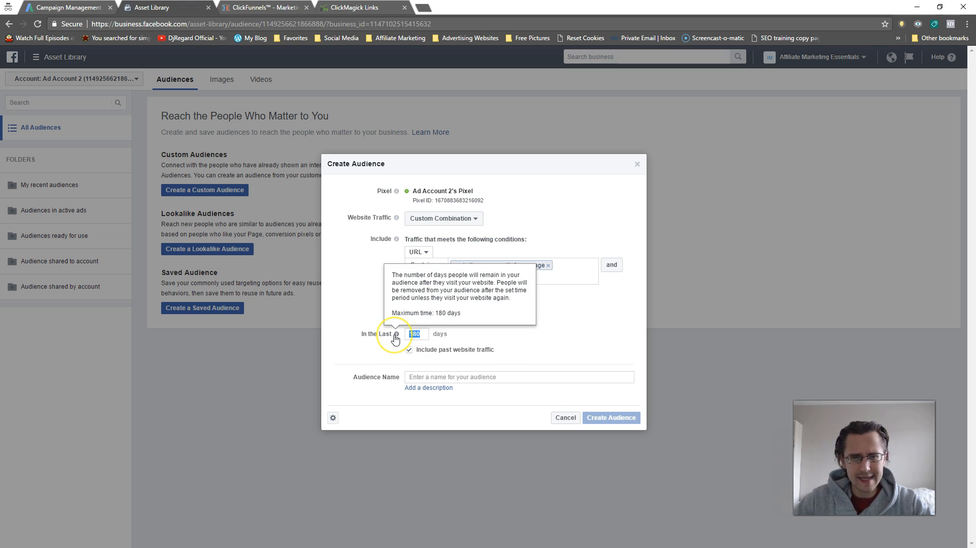
pyautogui.moveTo(403, 338)
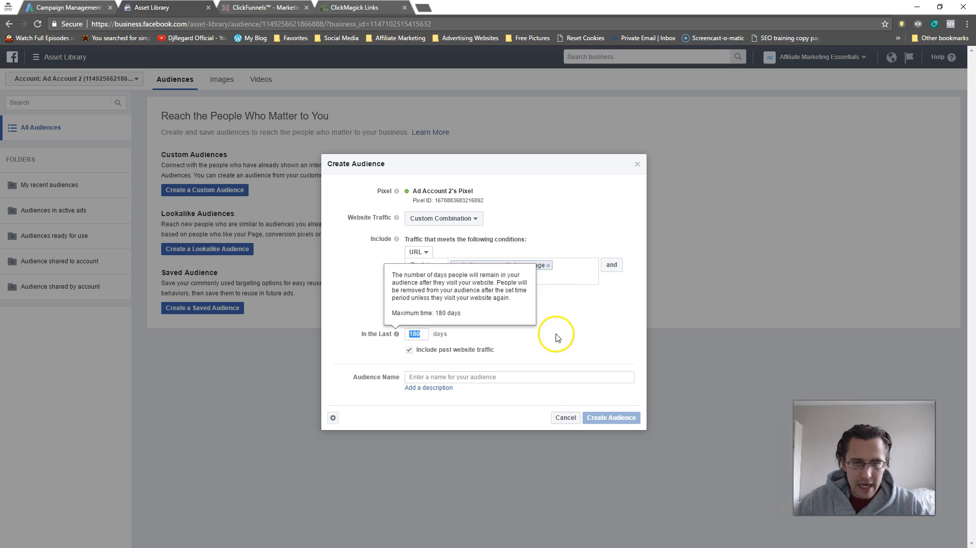
pyautogui.moveTo(637, 265)
pyautogui.write('90')
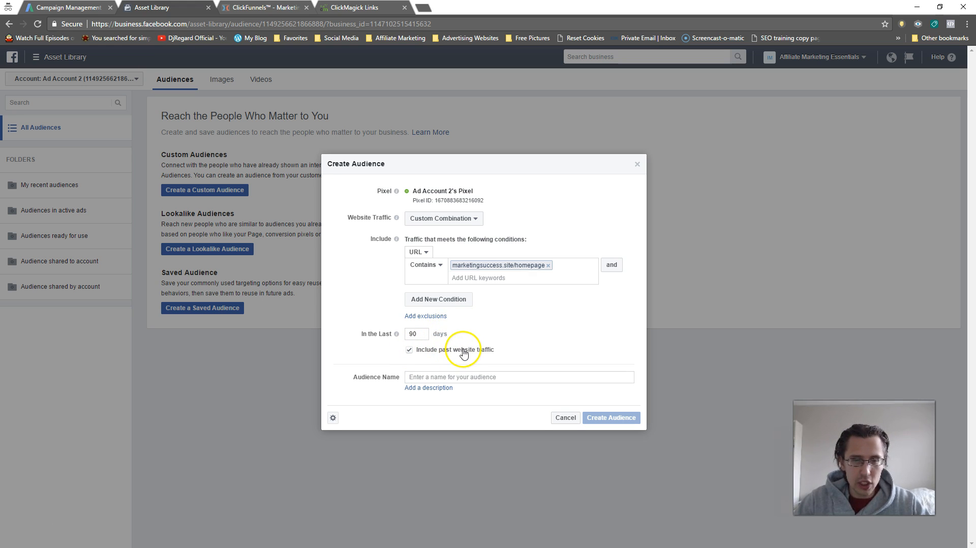
pyautogui.moveTo(445, 386)
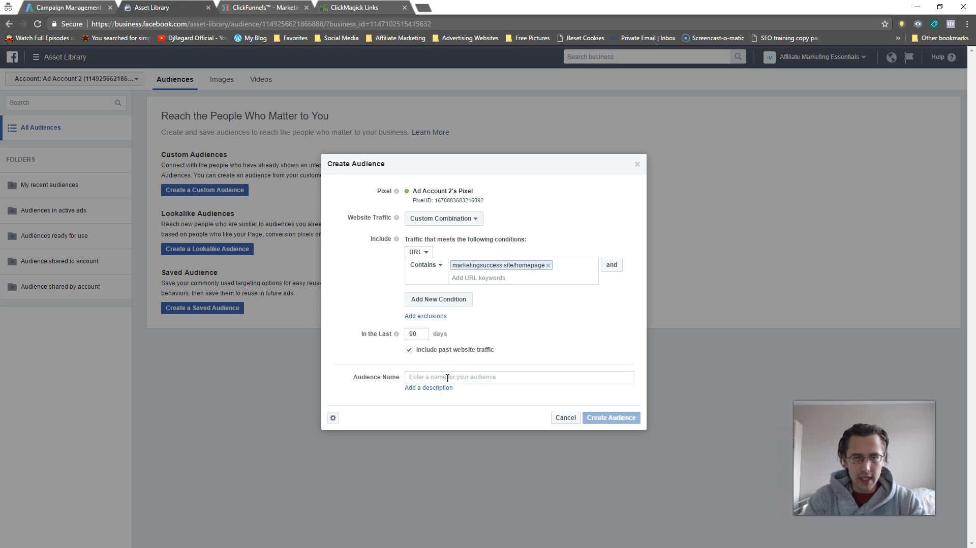
# Name the audience 'Visitors to my site' and create it.
pyautogui.write('Visitors to my site')
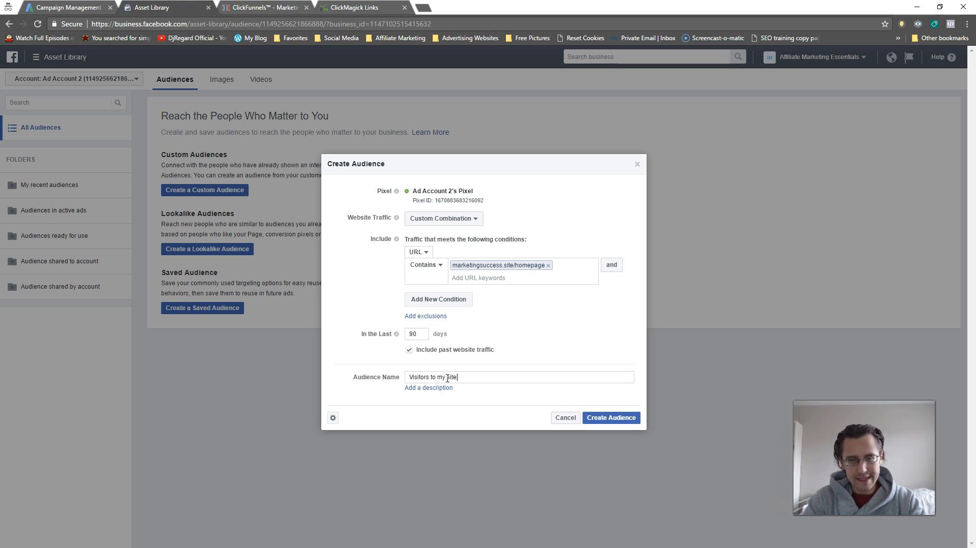
pyautogui.click(610, 417)
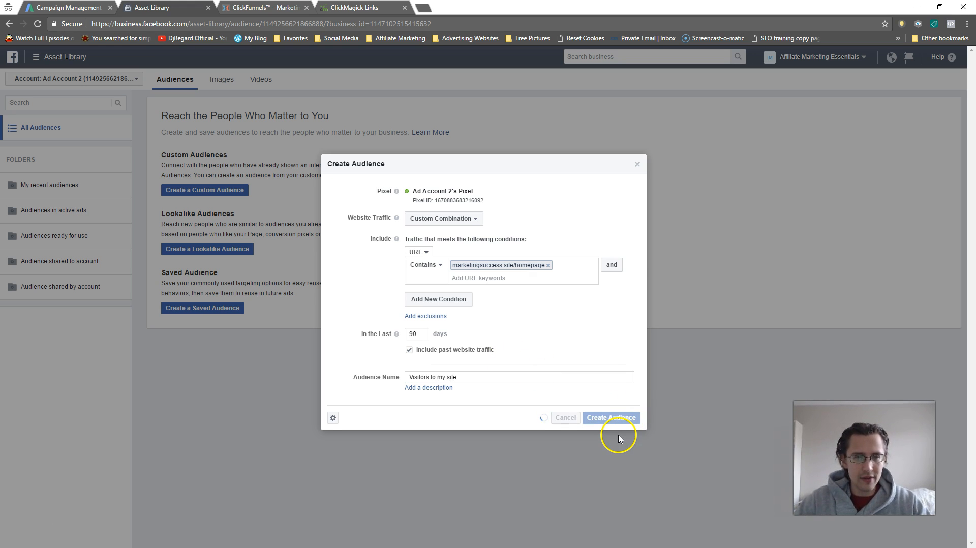
pyautogui.click(610, 417)
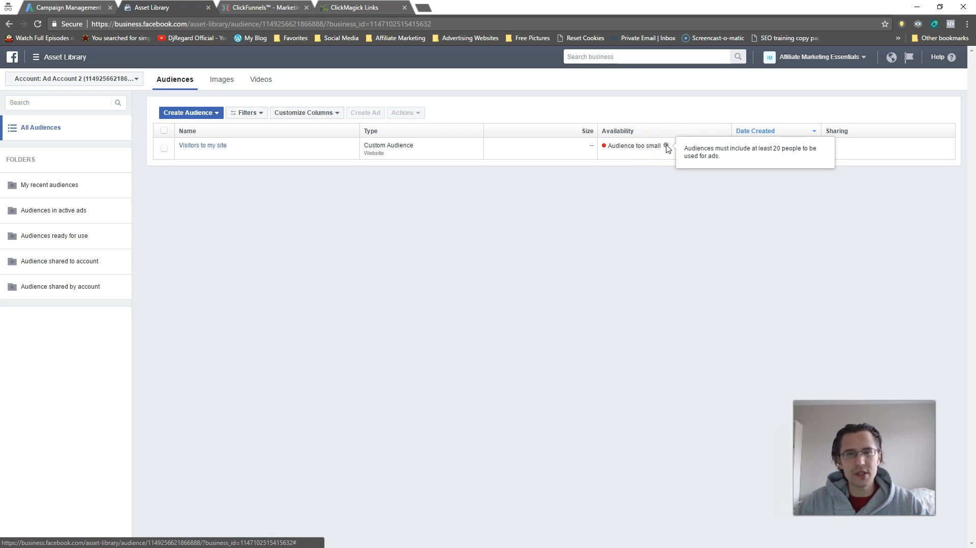
pyautogui.moveTo(582, 150)
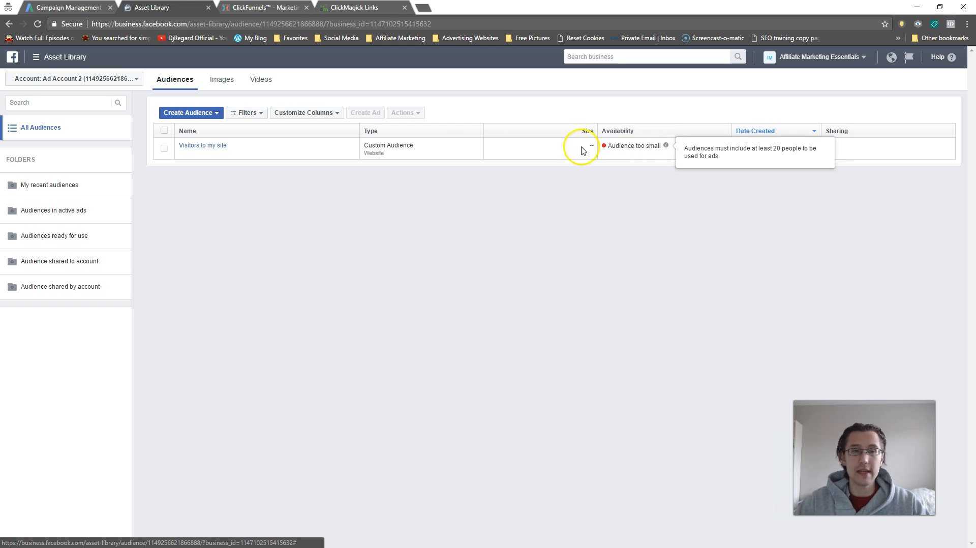
pyautogui.moveTo(625, 163)
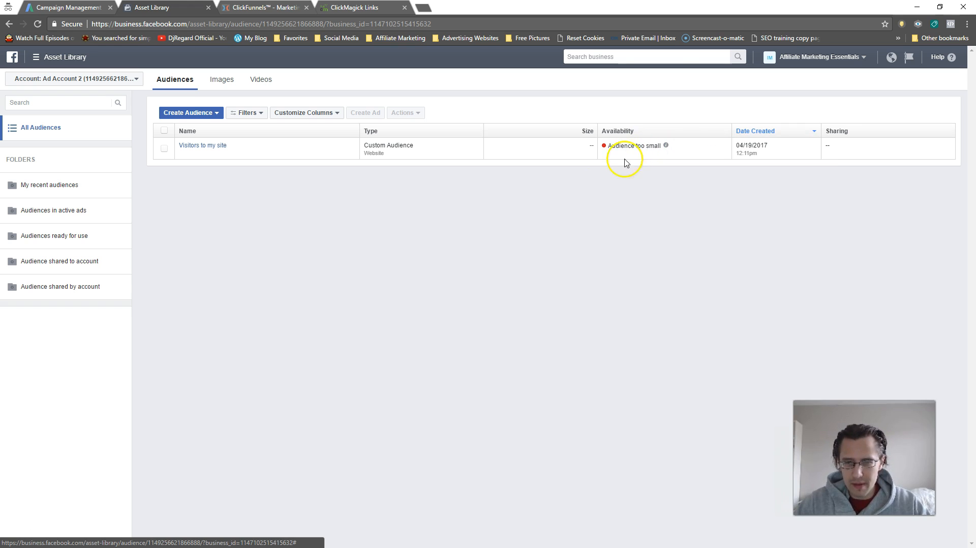
# Go to Power Editor from the main menu and switch to the Ad Sets tab.
pyautogui.click(36, 56)
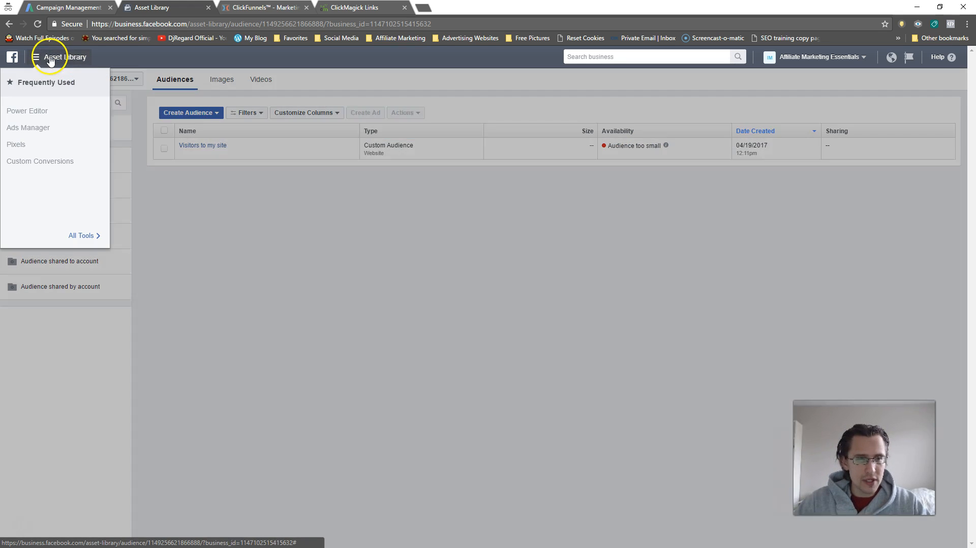
pyautogui.click(27, 110)
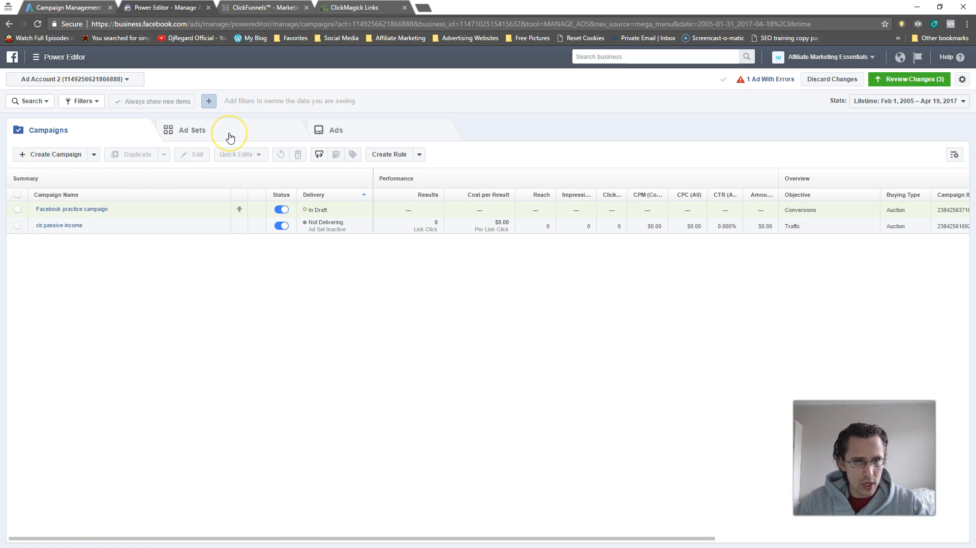
pyautogui.click(192, 130)
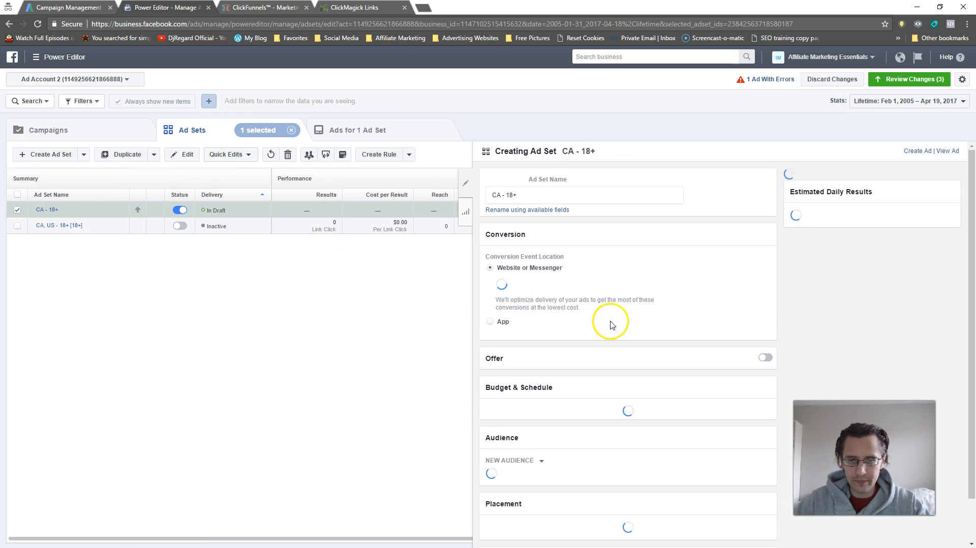
# Target the CA - 18+ ad set at the 'Visitors to my site' custom audience.
pyautogui.scroll(-3)
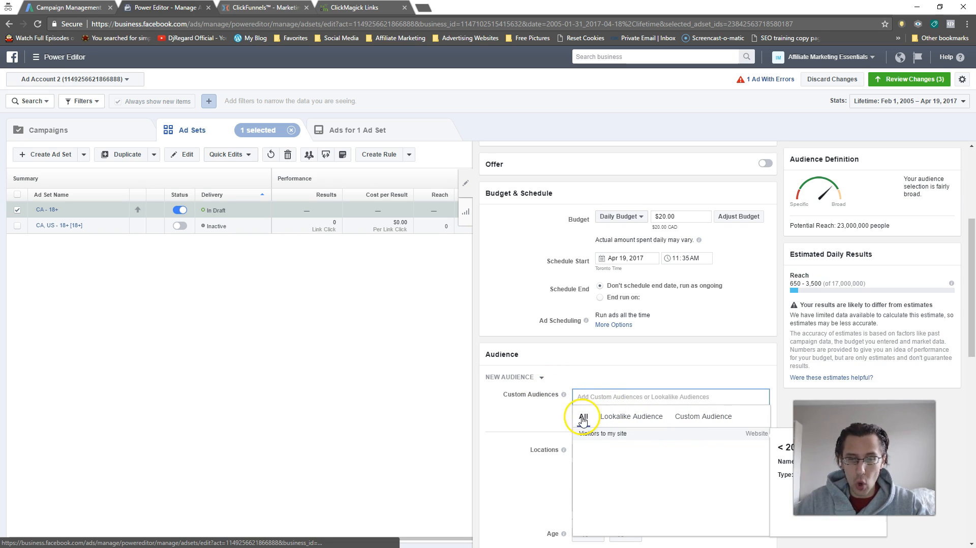
pyautogui.click(632, 416)
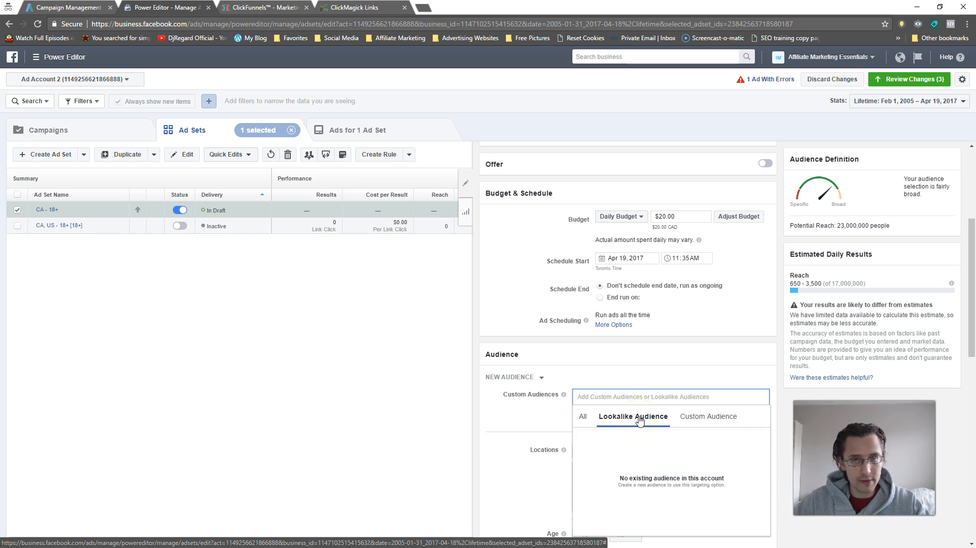
pyautogui.click(707, 415)
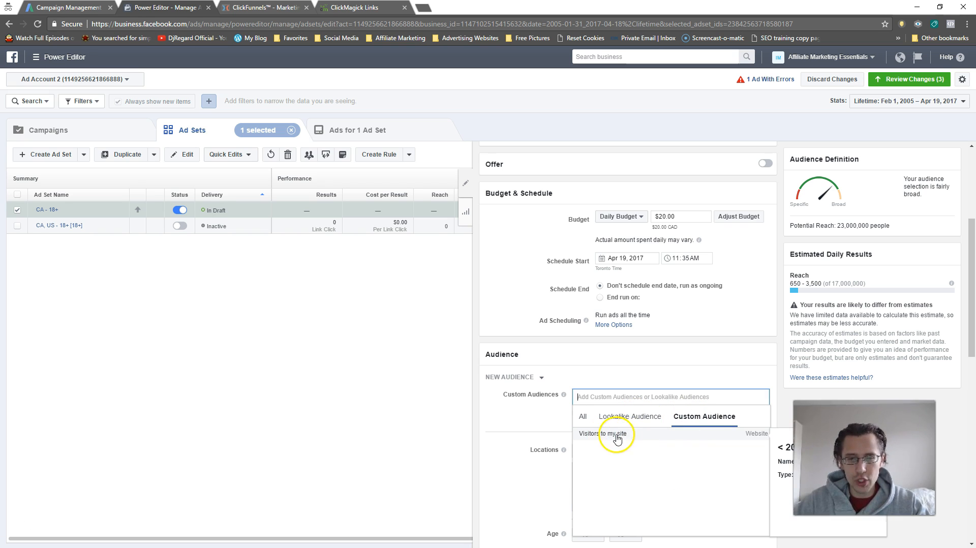
pyautogui.moveTo(612, 439)
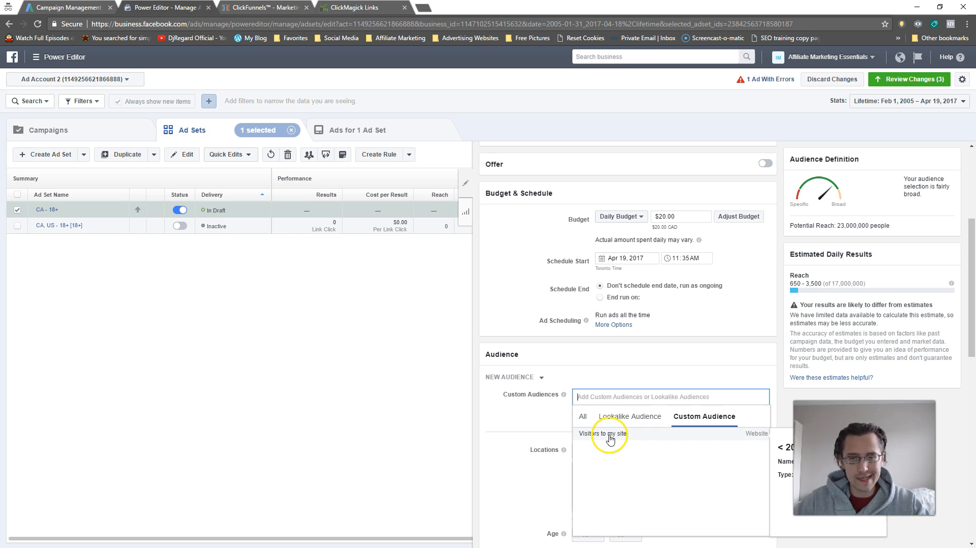
pyautogui.click(601, 433)
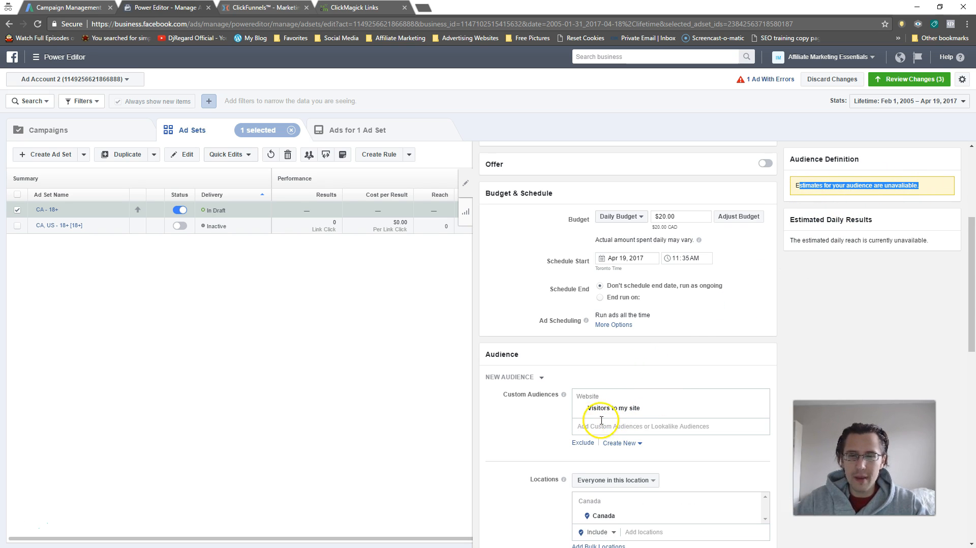
pyautogui.click(29, 56)
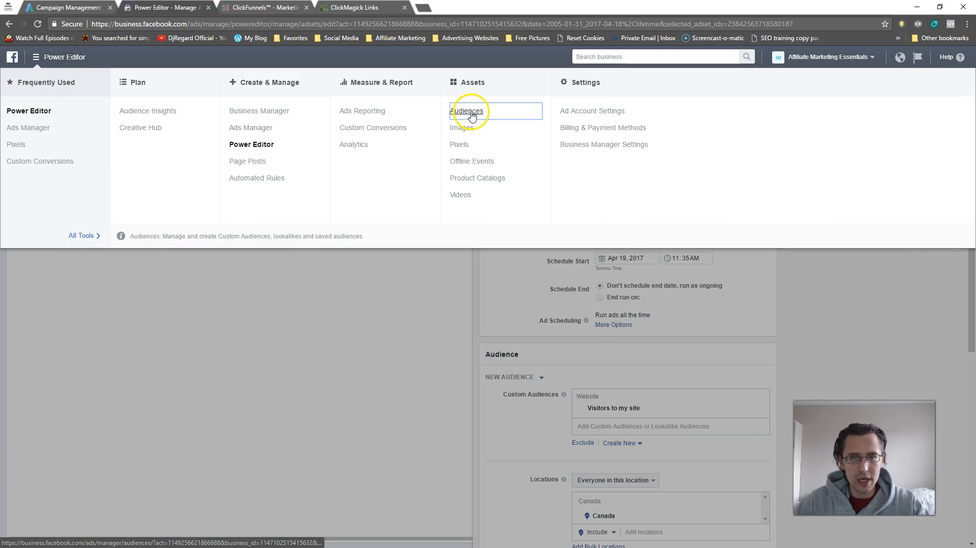
# Return to the Audiences library through Assets > Audiences.
pyautogui.click(466, 111)
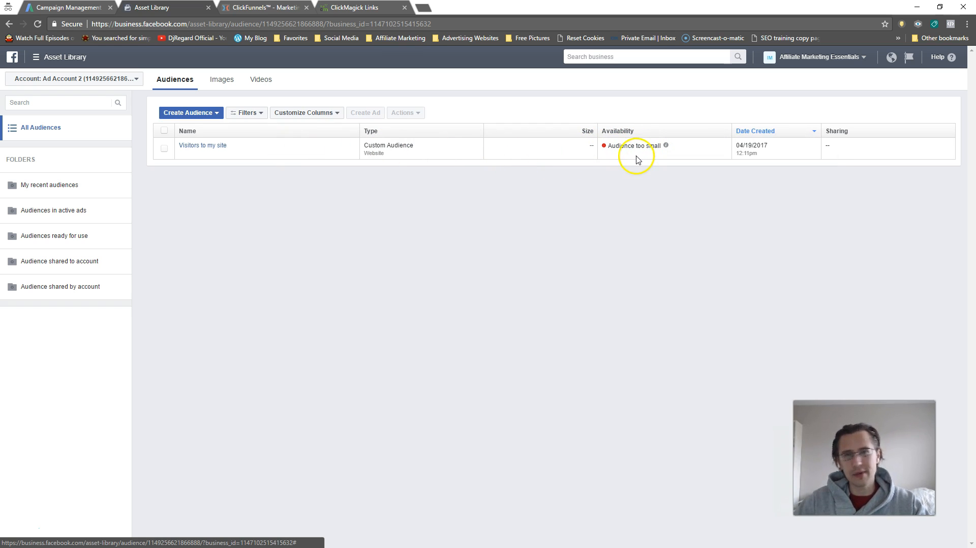
pyautogui.moveTo(616, 179)
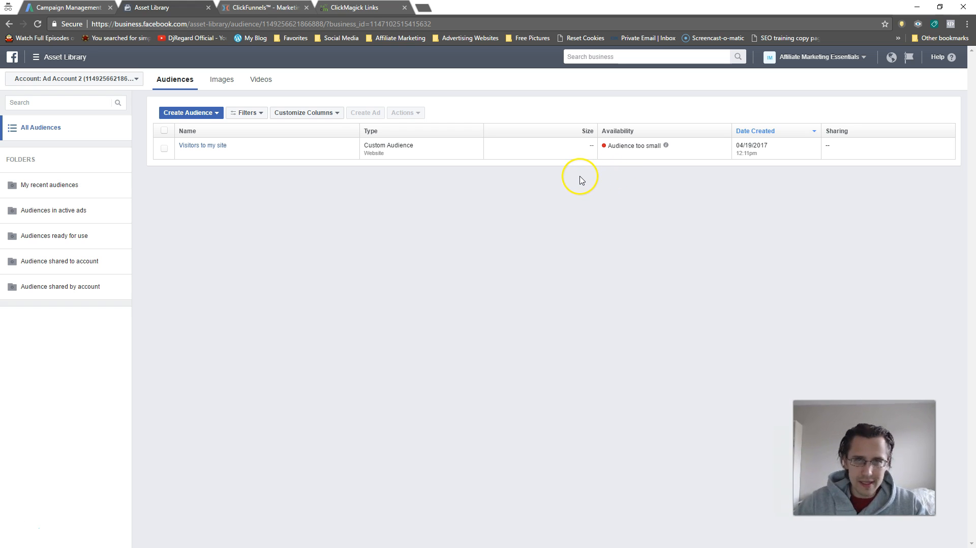
pyautogui.moveTo(580, 180)
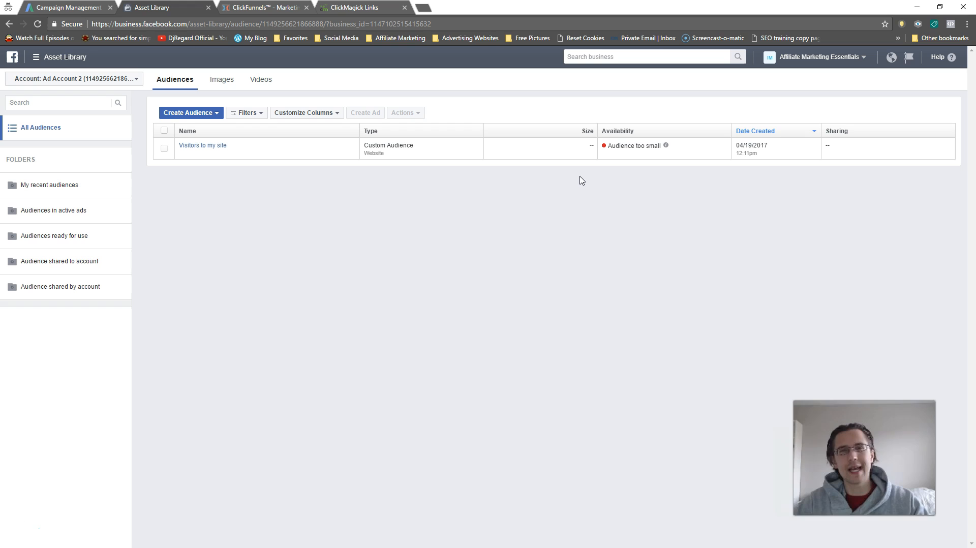